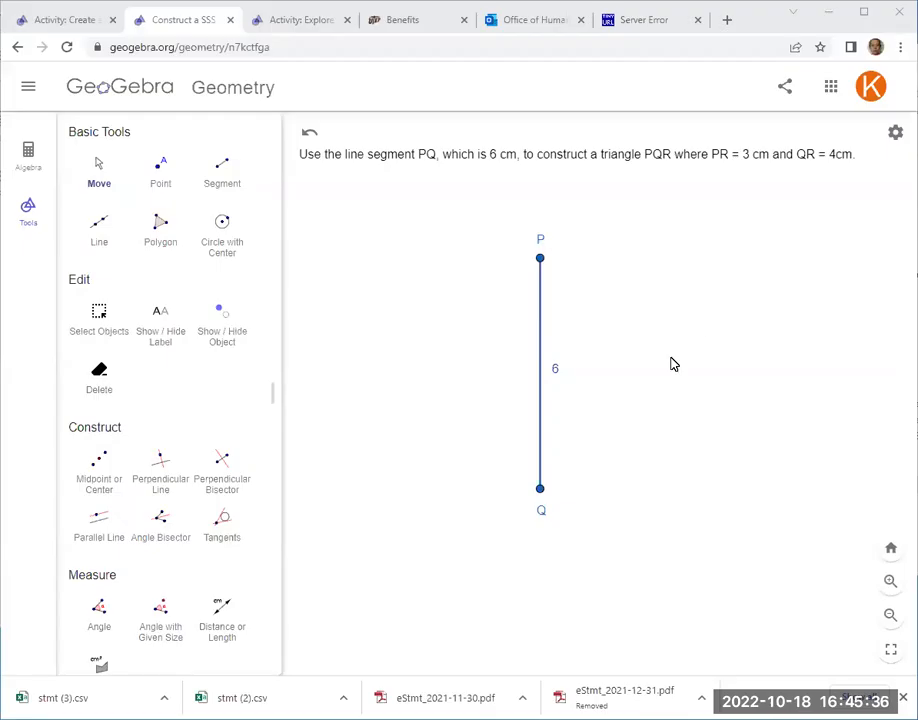
pyautogui.moveTo(580, 446)
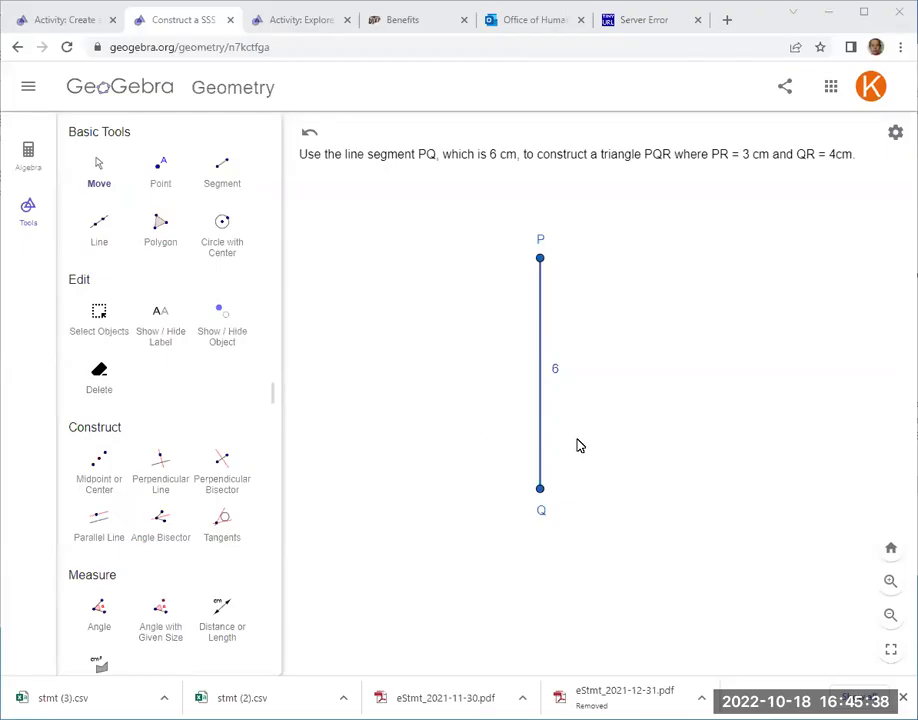
pyautogui.moveTo(568, 468)
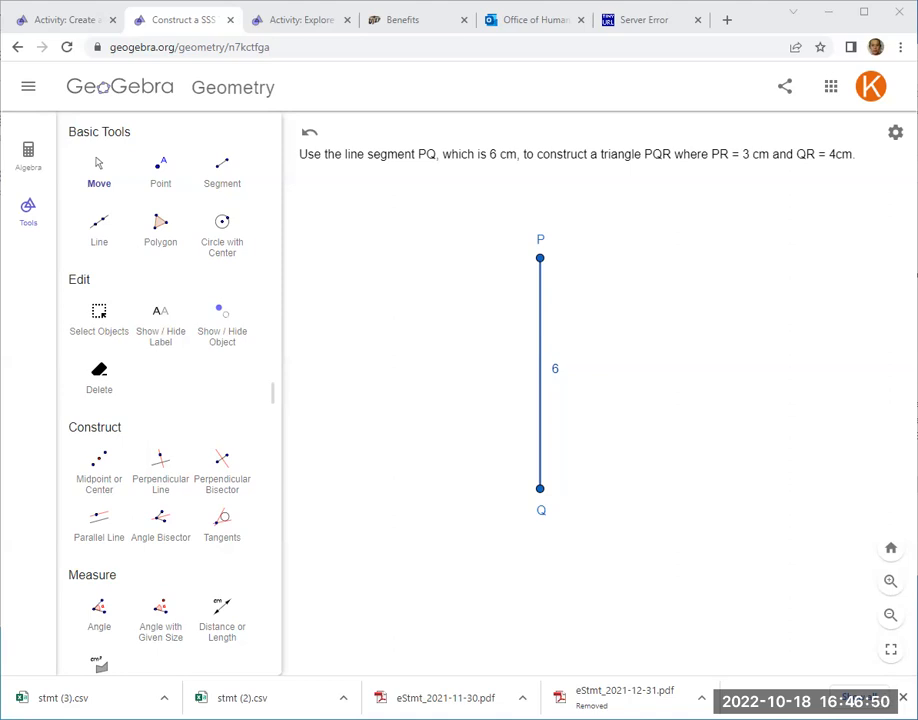
pyautogui.moveTo(160, 164)
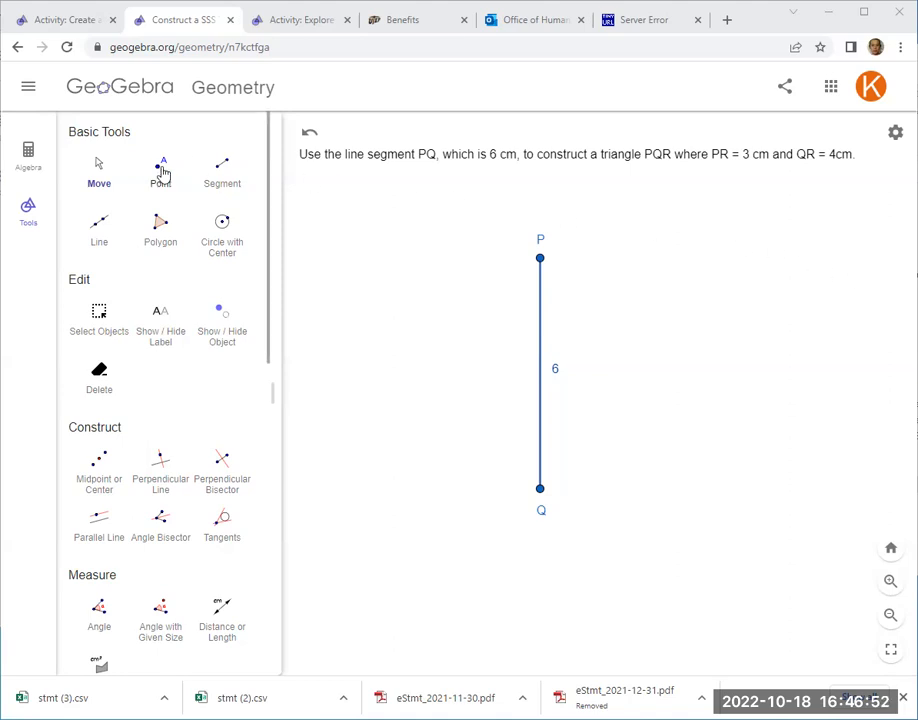
# Step: Place a stray point near segment PQ and undo it again
pyautogui.click(160, 170)
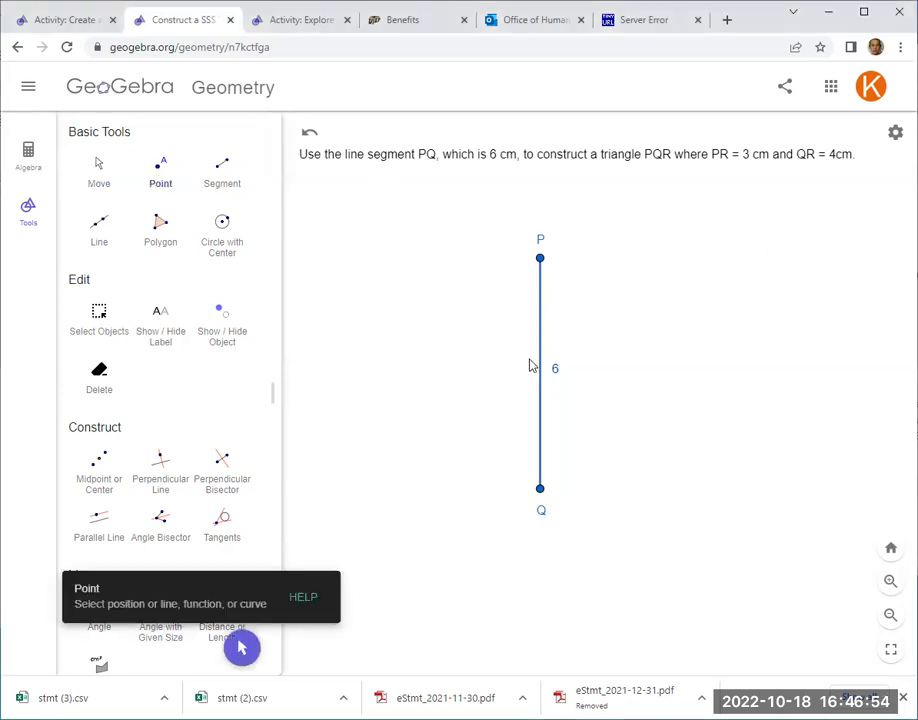
pyautogui.click(520, 370)
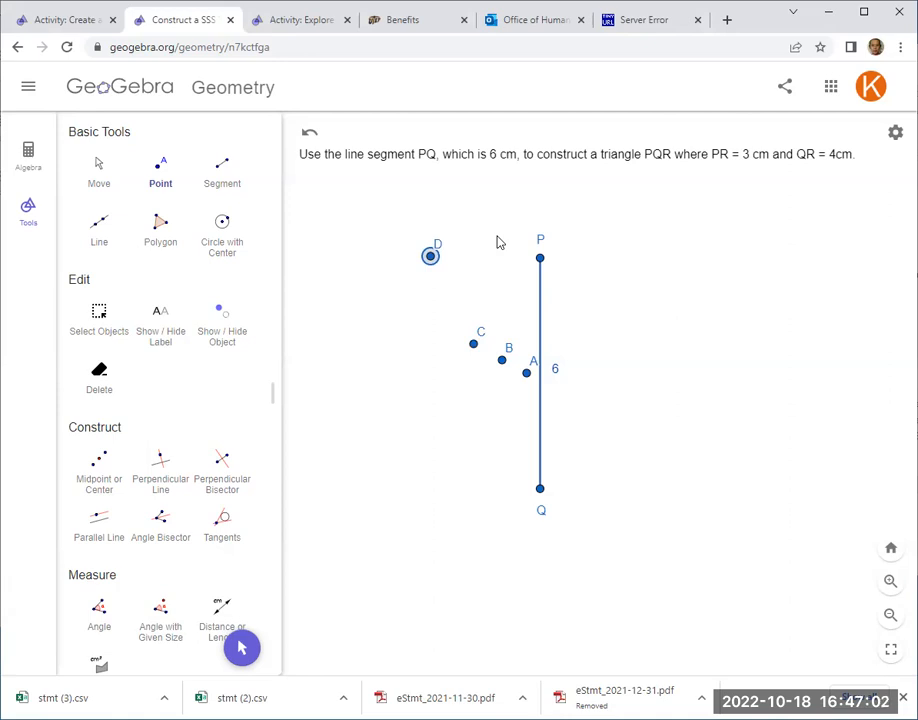
pyautogui.moveTo(640, 348)
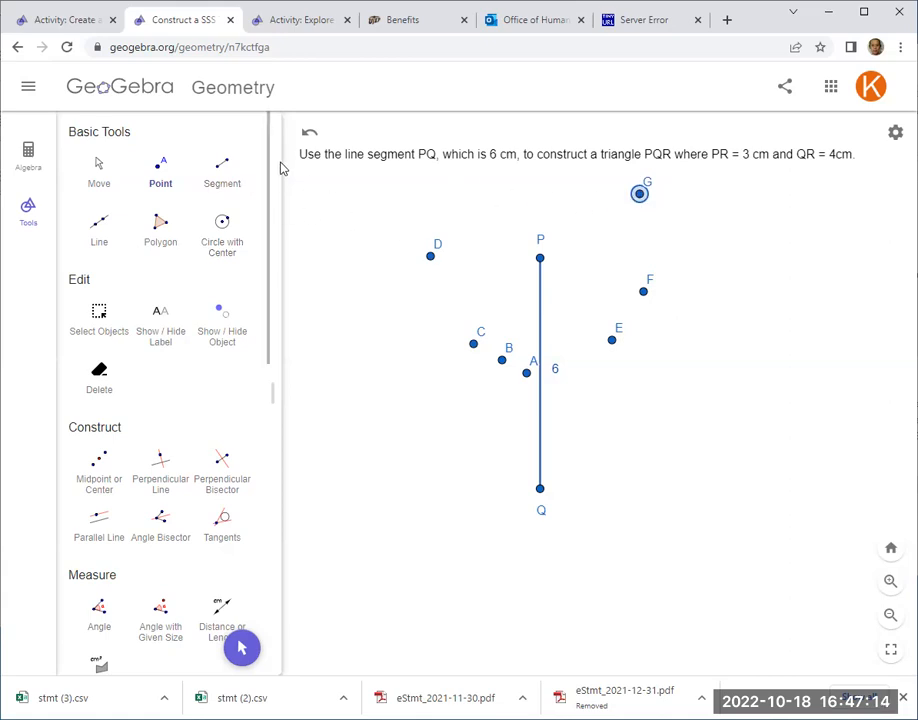
pyautogui.moveTo(308, 138)
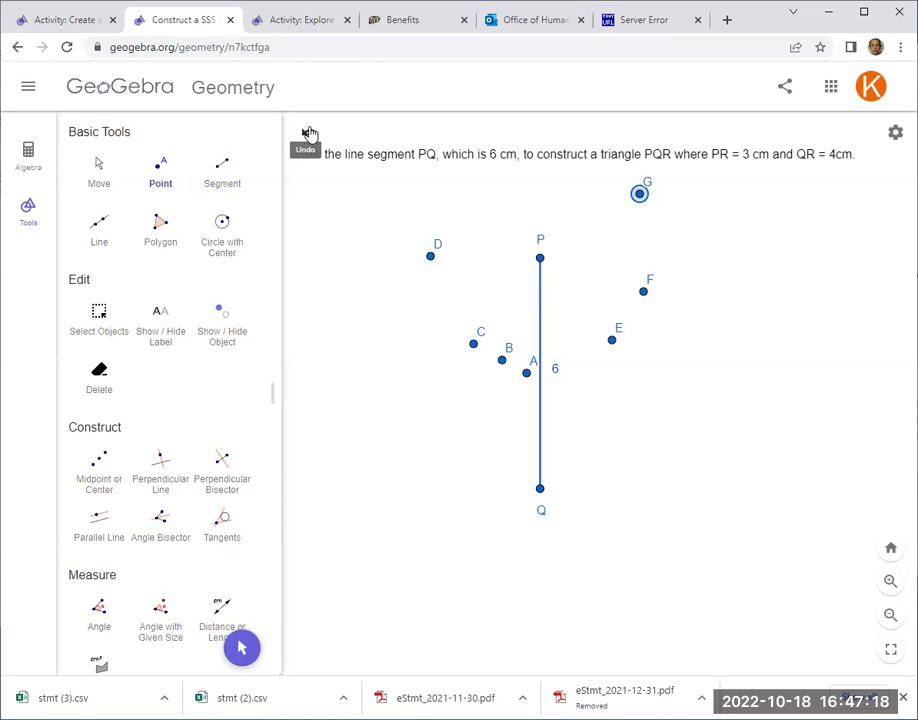
pyautogui.click(304, 138)
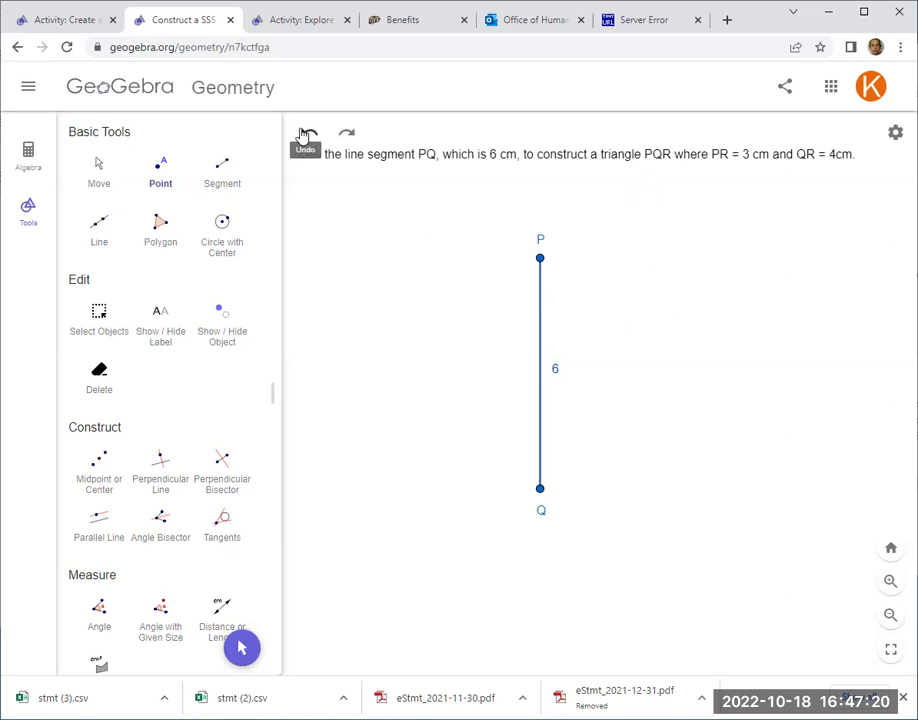
pyautogui.moveTo(406, 160)
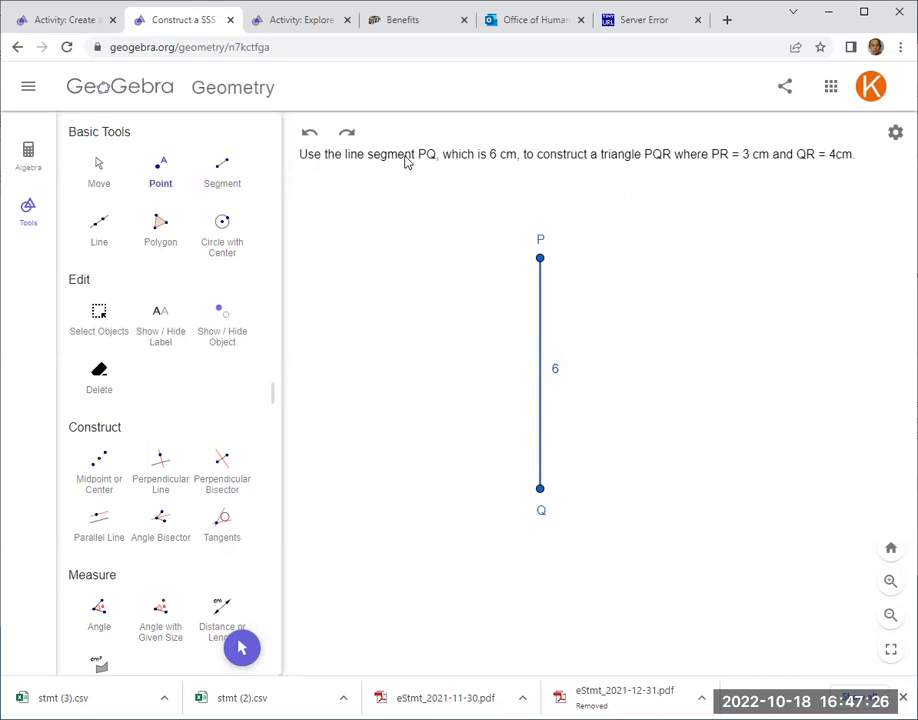
# Step: Draw a circle of radius 3 centred at point P with Circle: Center & Radius
pyautogui.scroll(-3)
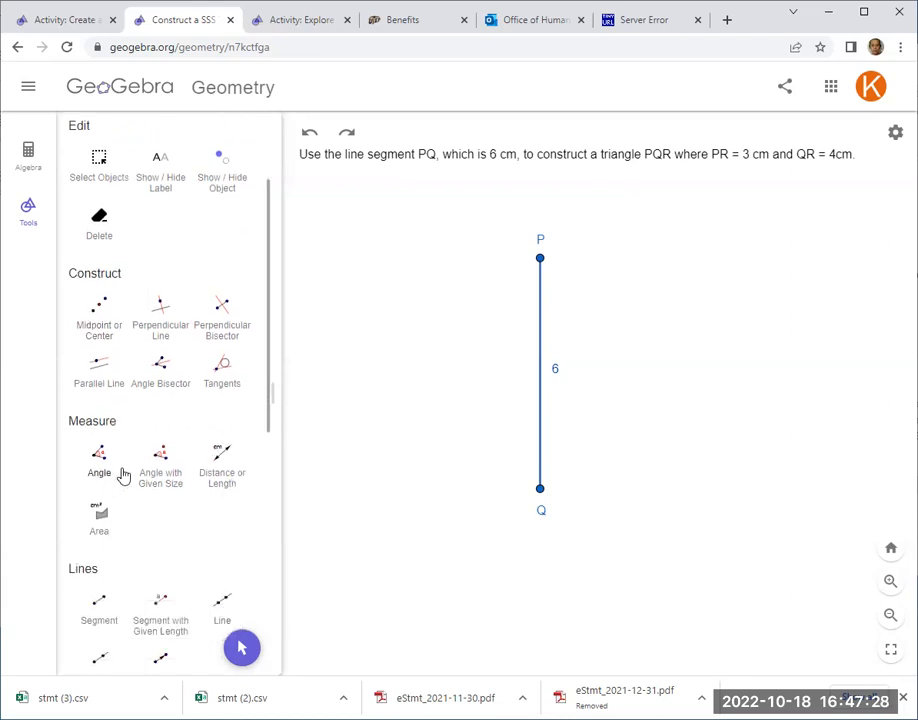
pyautogui.scroll(-3)
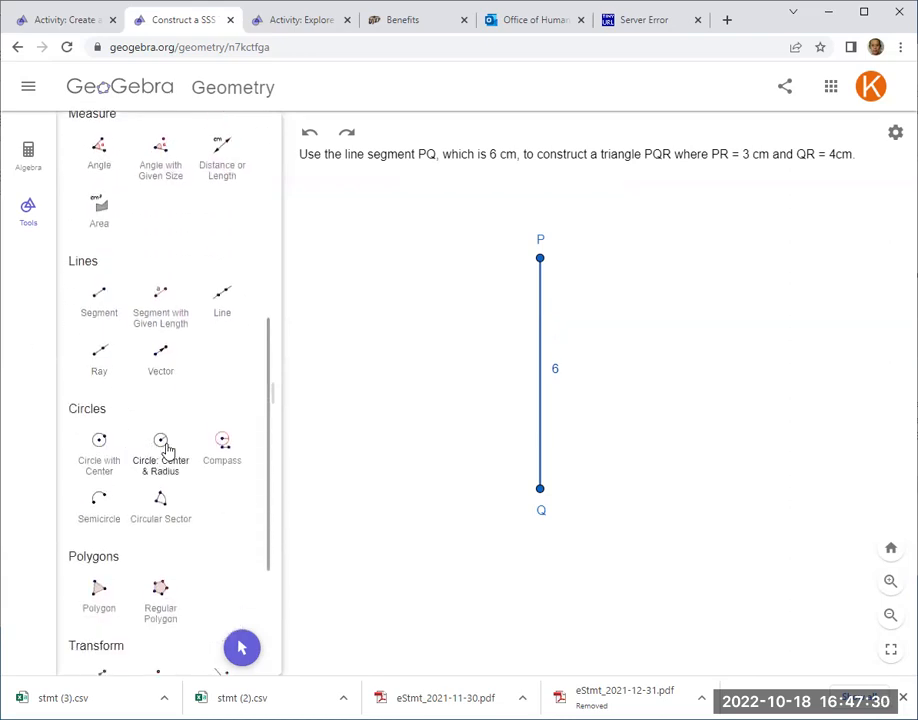
pyautogui.moveTo(160, 444)
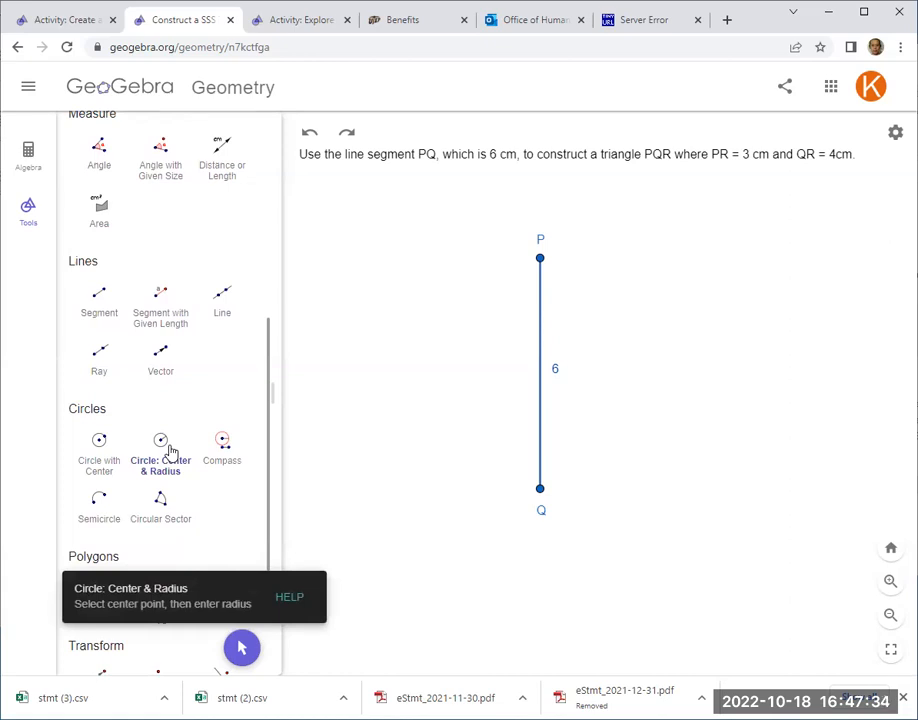
pyautogui.moveTo(538, 260)
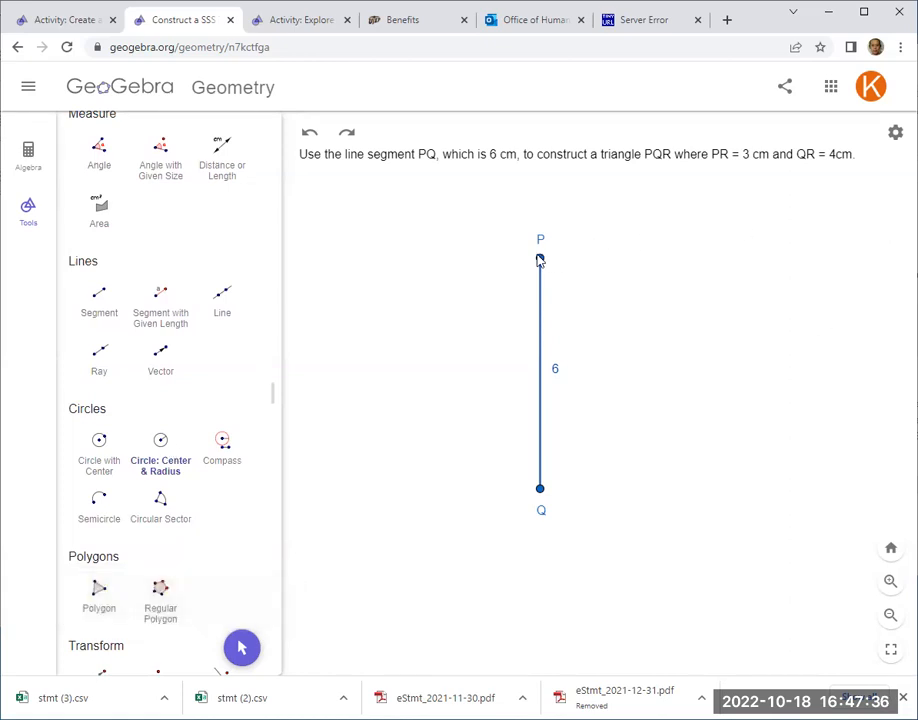
pyautogui.click(540, 258)
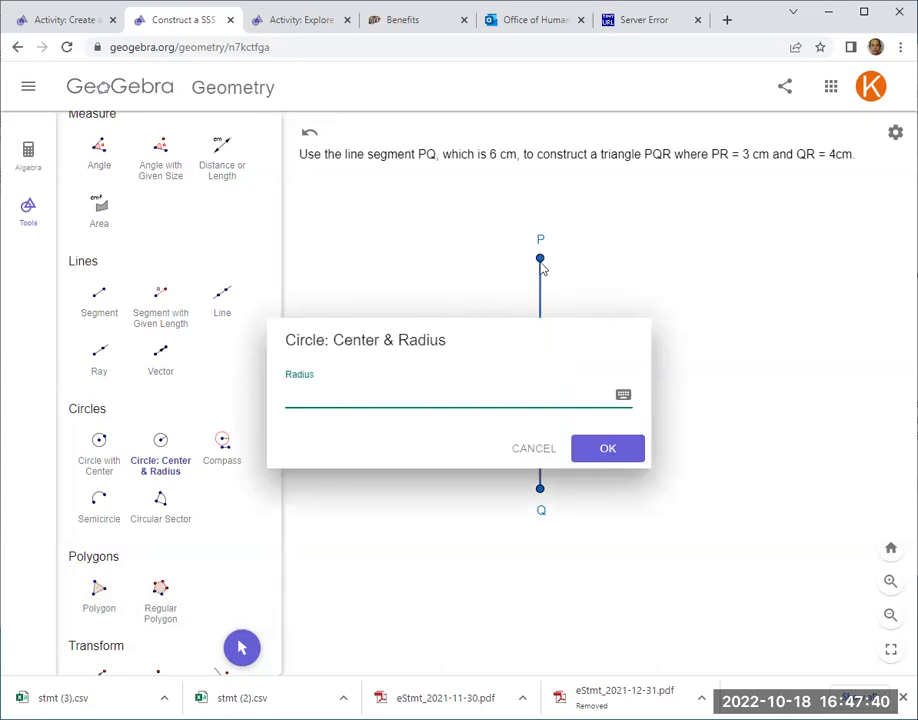
pyautogui.write('3')
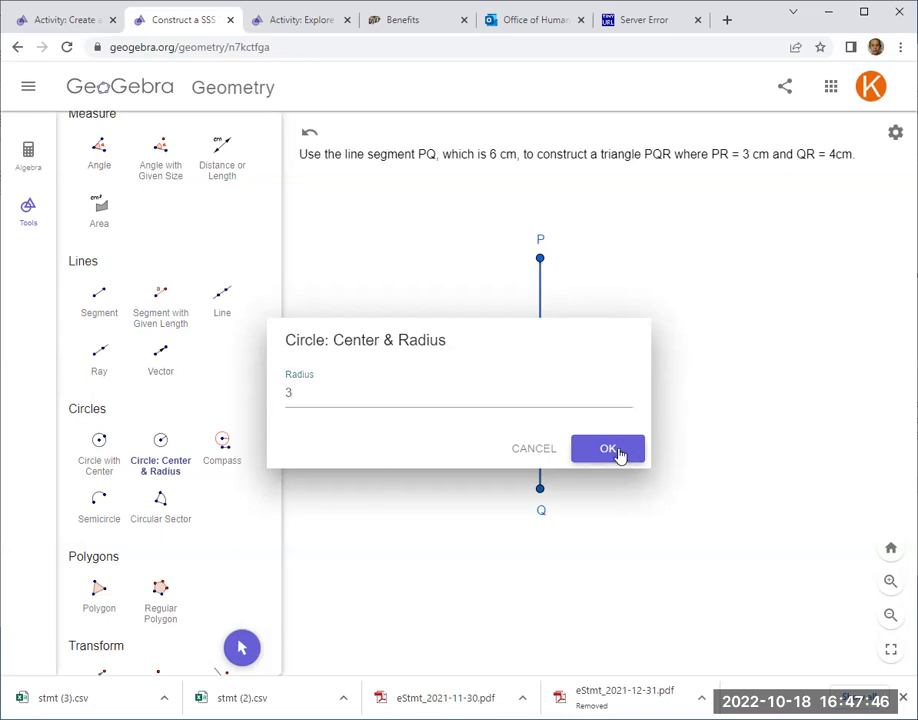
pyautogui.click(608, 448)
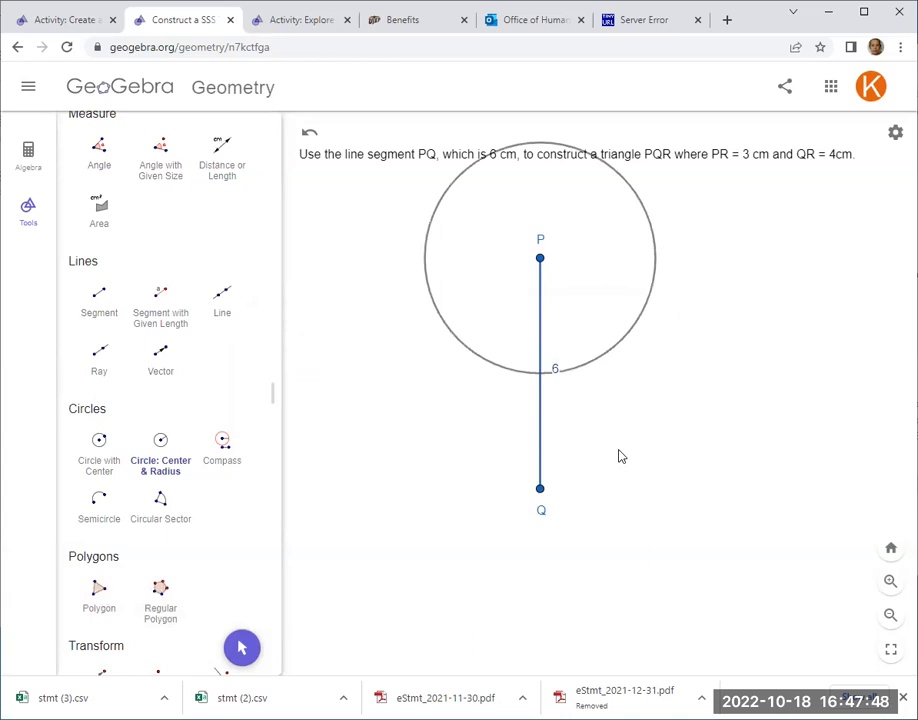
pyautogui.moveTo(184, 152)
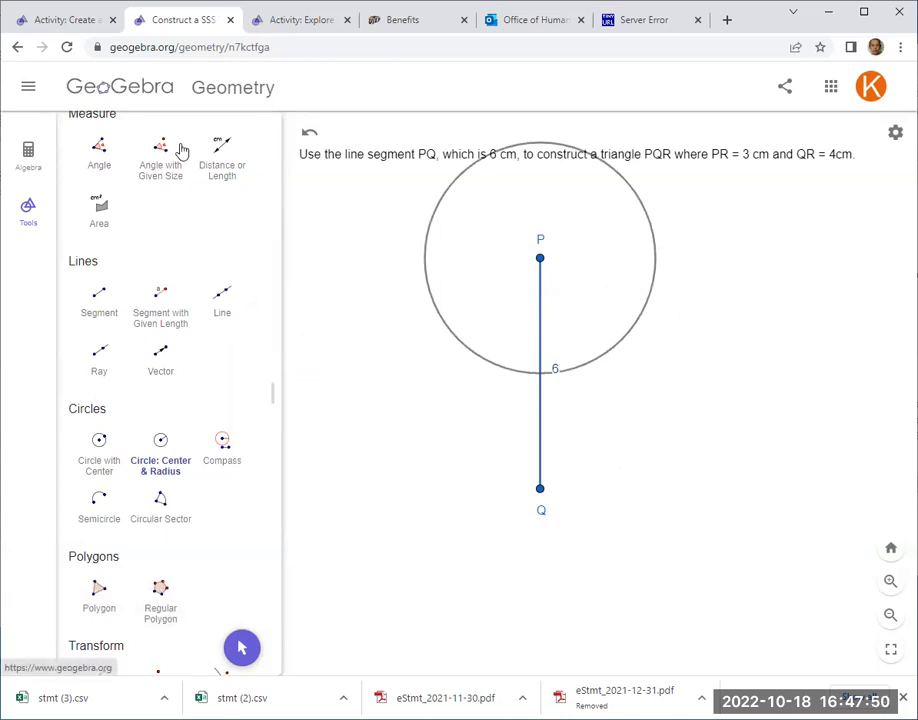
pyautogui.scroll(3)
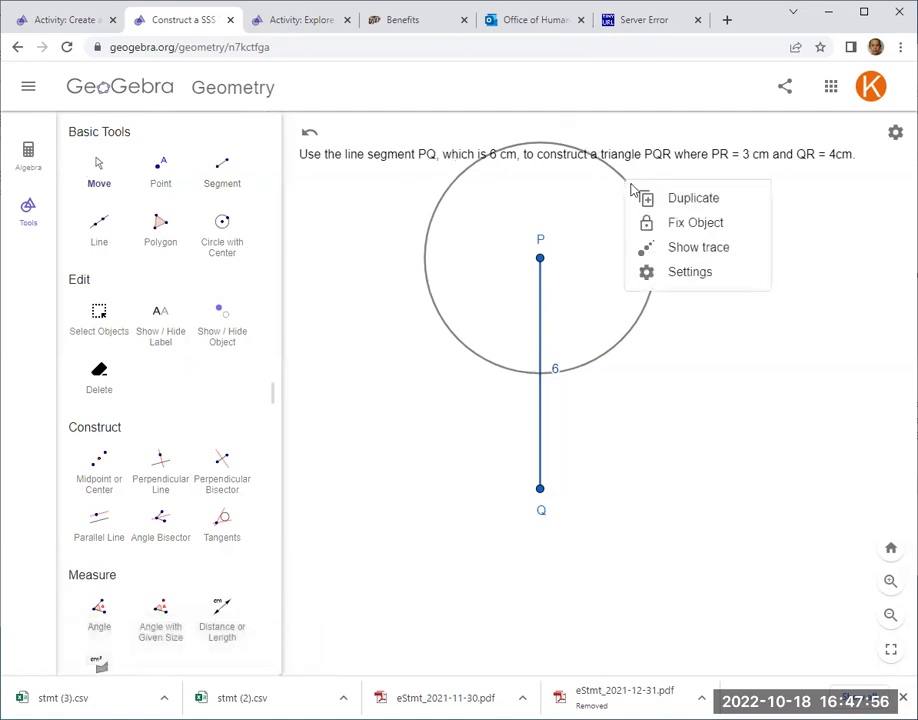
# Step: Set the circle around P to a dotted line style in its Style settings
pyautogui.click(688, 272)
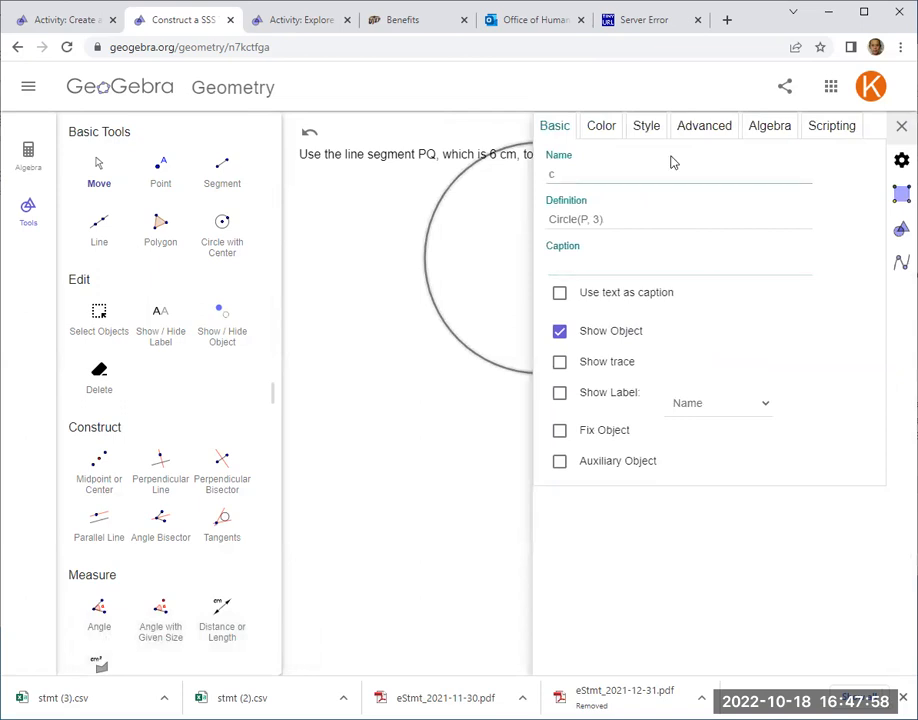
pyautogui.click(646, 124)
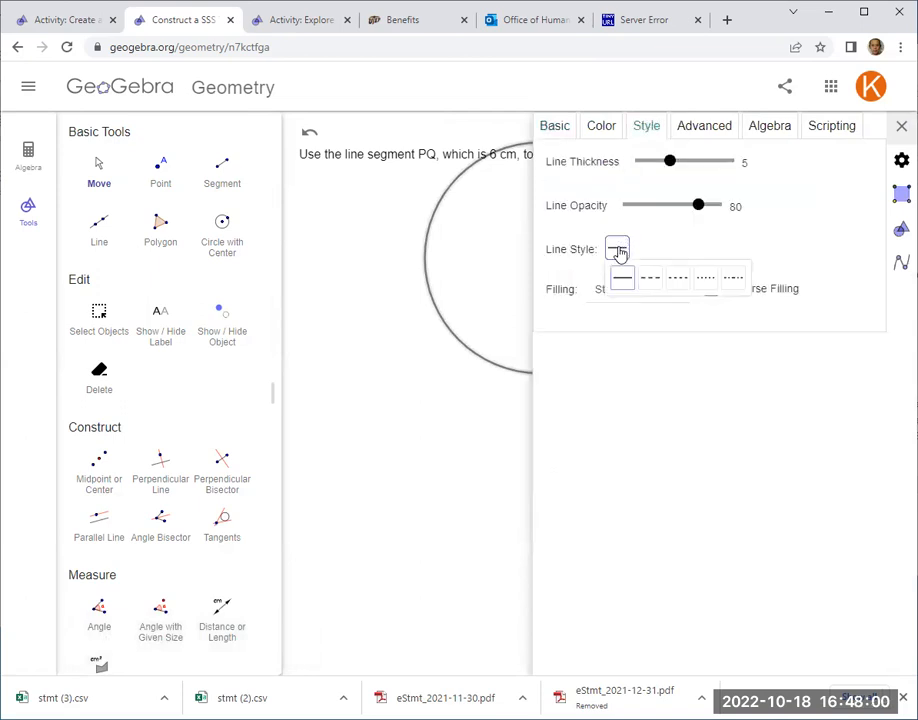
pyautogui.click(708, 276)
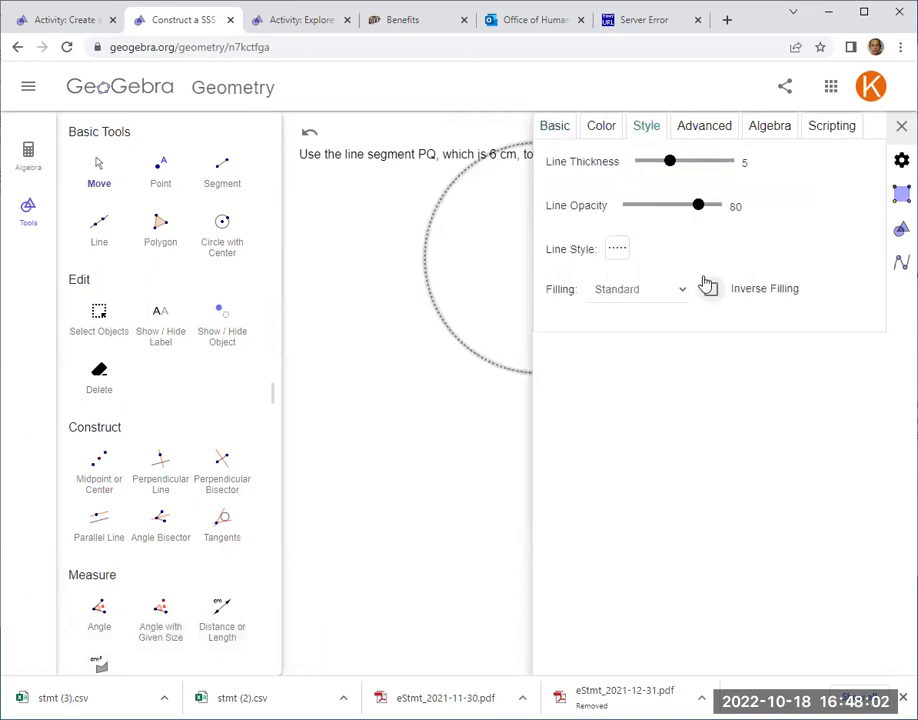
pyautogui.click(900, 124)
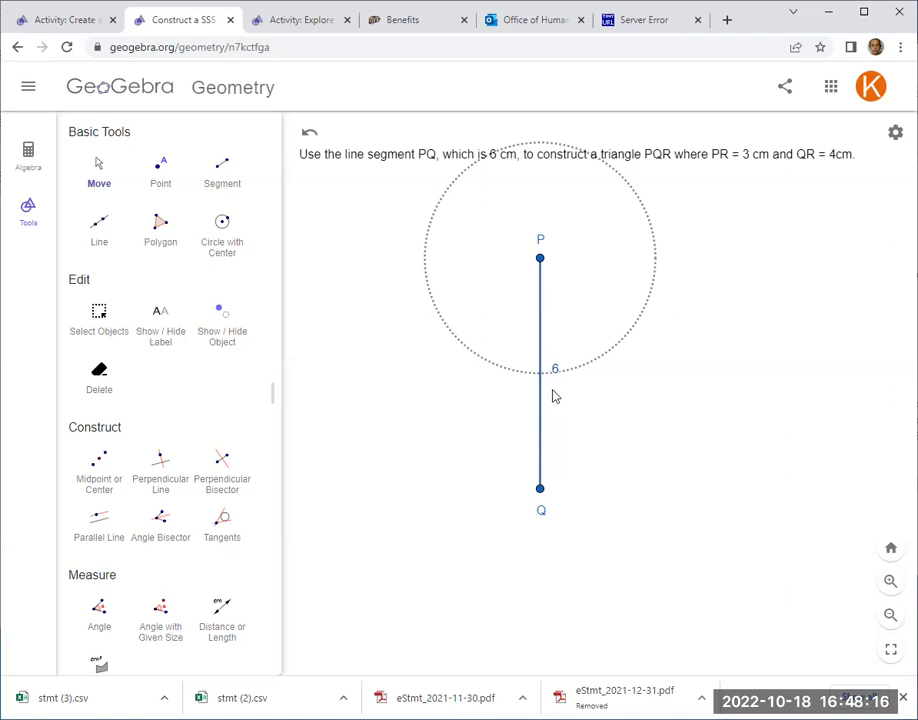
pyautogui.moveTo(192, 480)
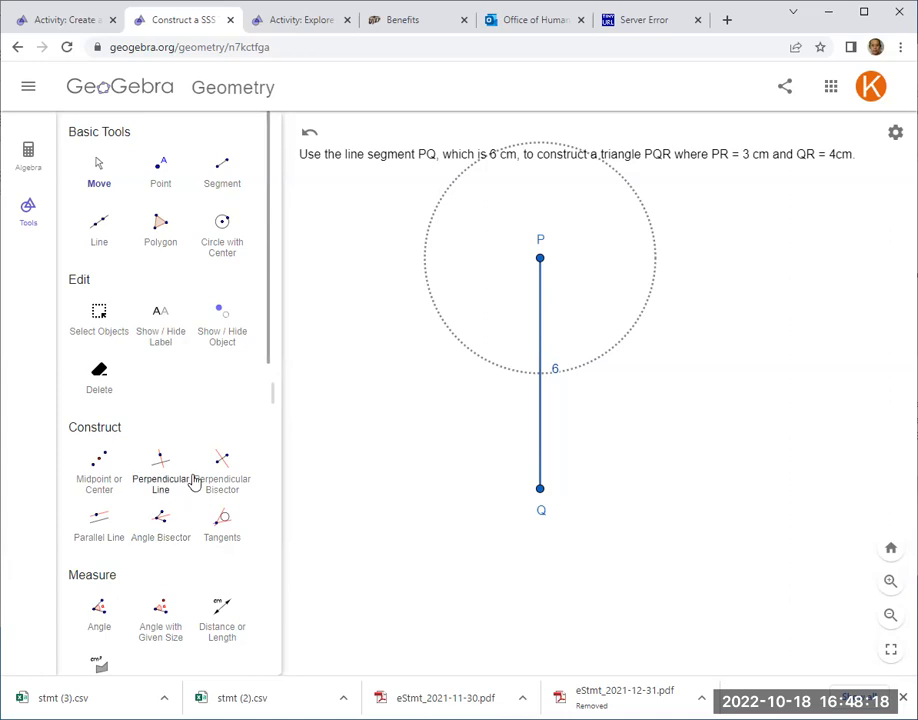
pyautogui.moveTo(264, 376)
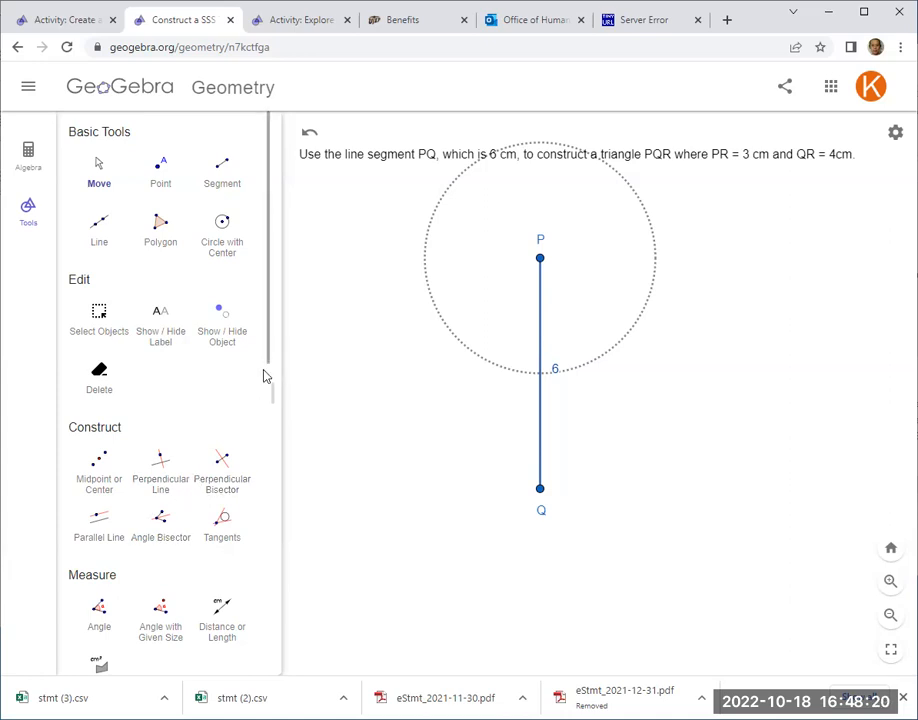
# Step: Draw a circle of radius 4 centred at point Q
pyautogui.scroll(-3)
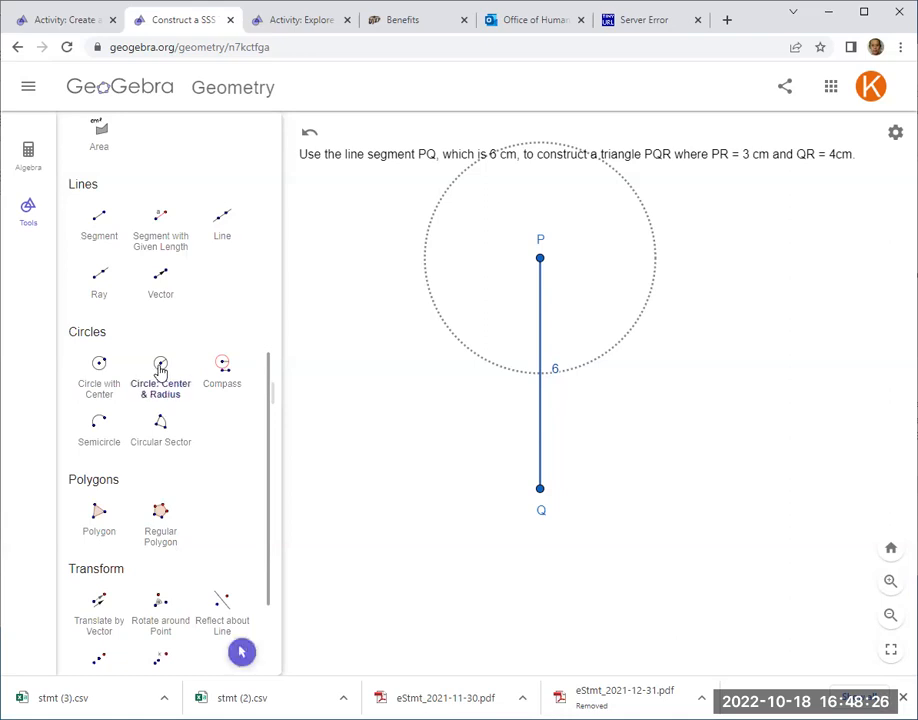
pyautogui.moveTo(160, 370)
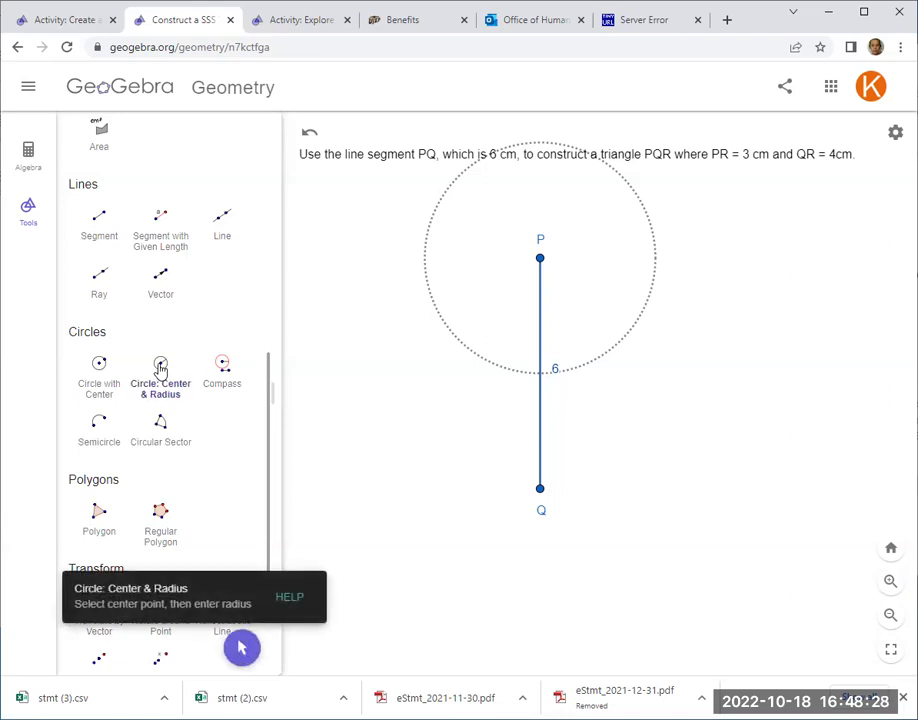
pyautogui.moveTo(540, 496)
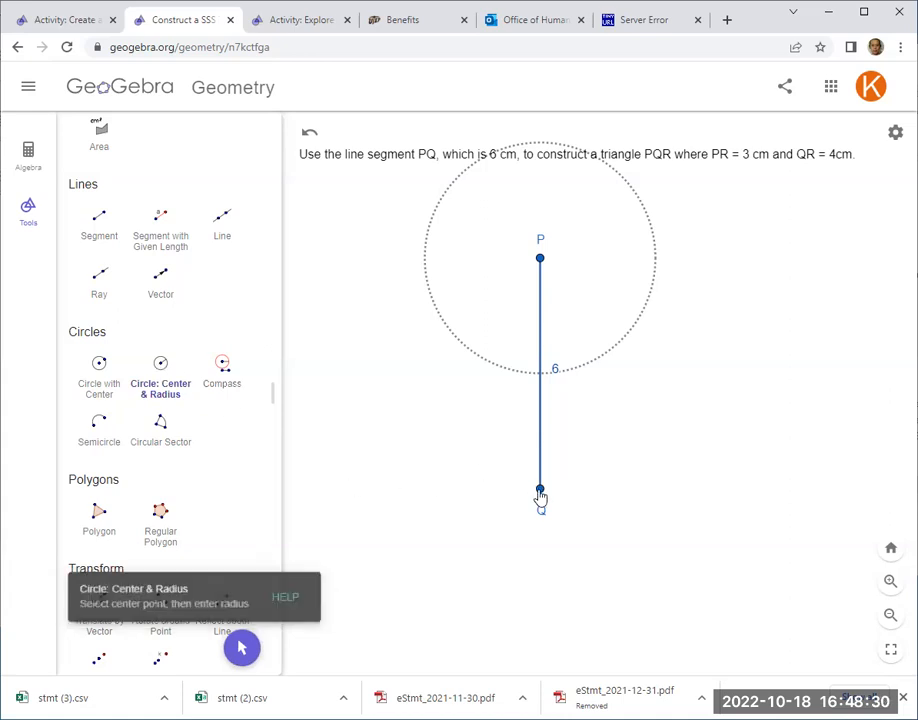
pyautogui.click(540, 496)
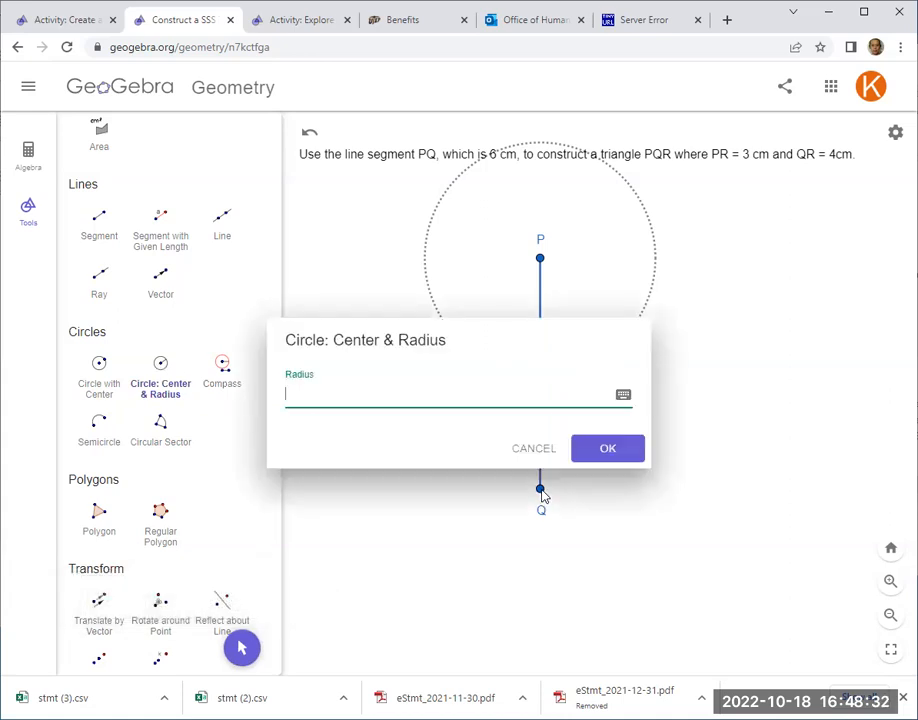
pyautogui.click(608, 448)
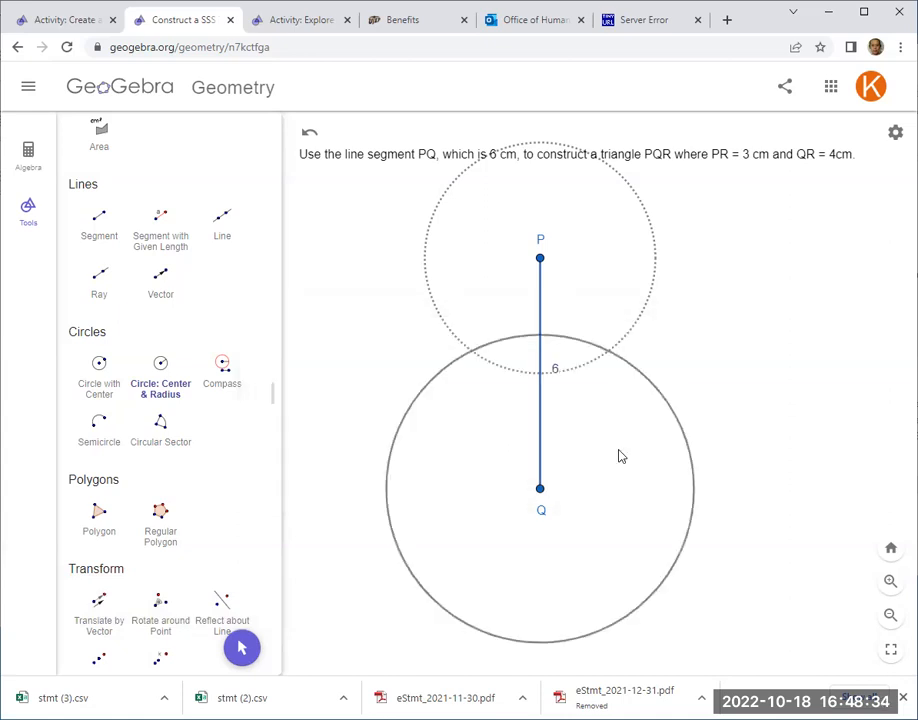
pyautogui.moveTo(690, 408)
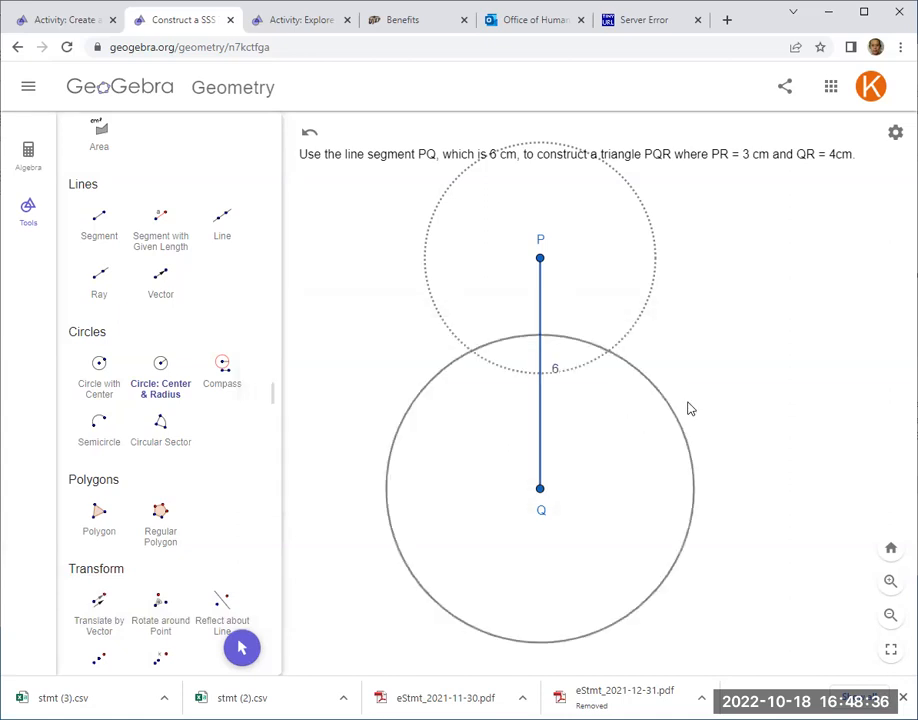
# Step: Set the circle around Q to a dotted line style in its settings
pyautogui.rightClick(672, 412)
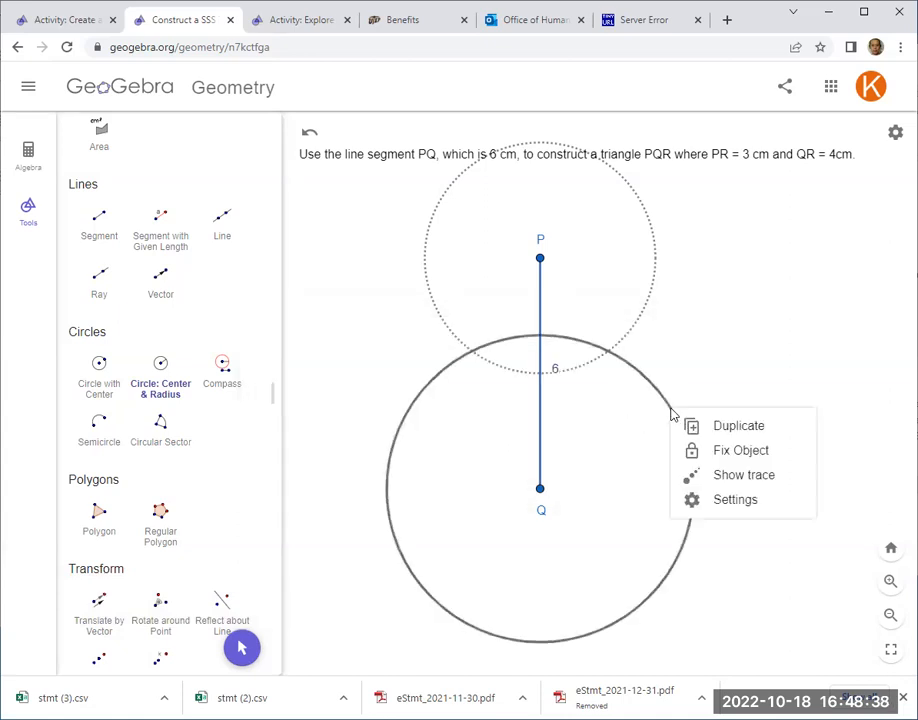
pyautogui.click(736, 500)
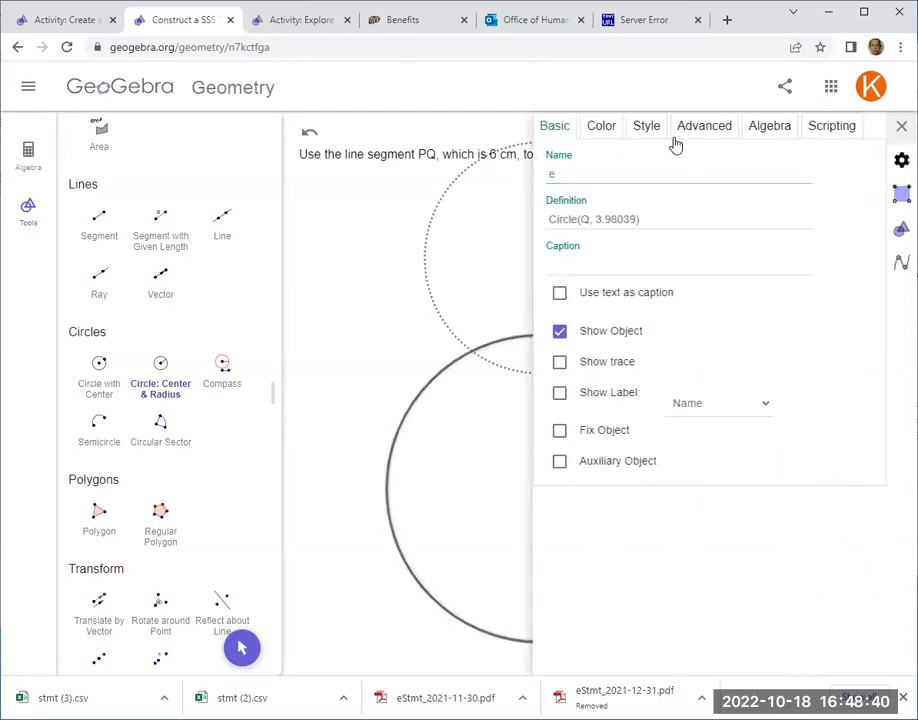
pyautogui.click(646, 124)
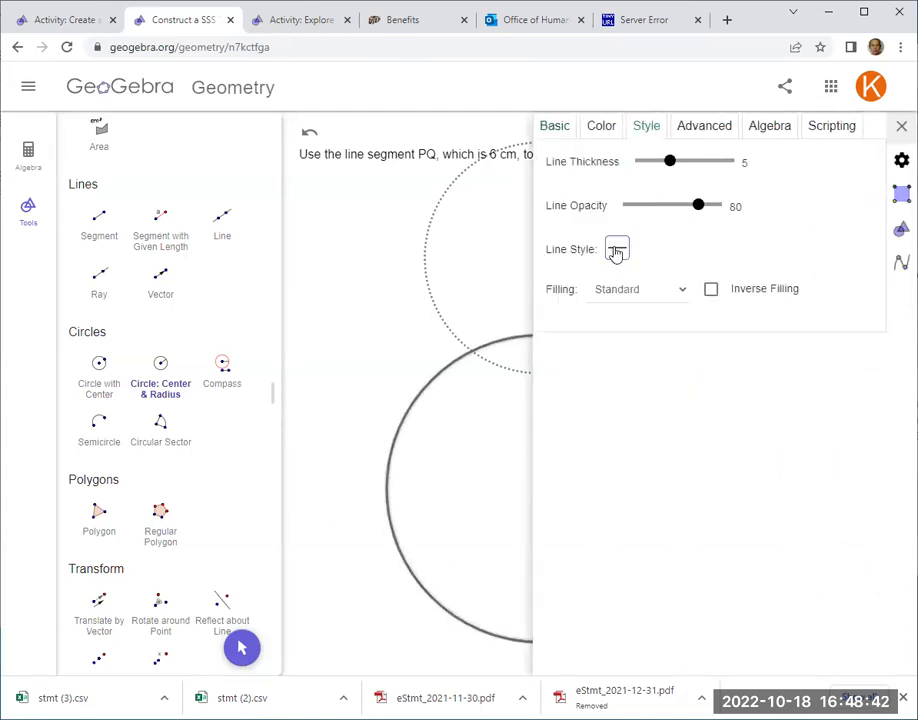
pyautogui.click(616, 248)
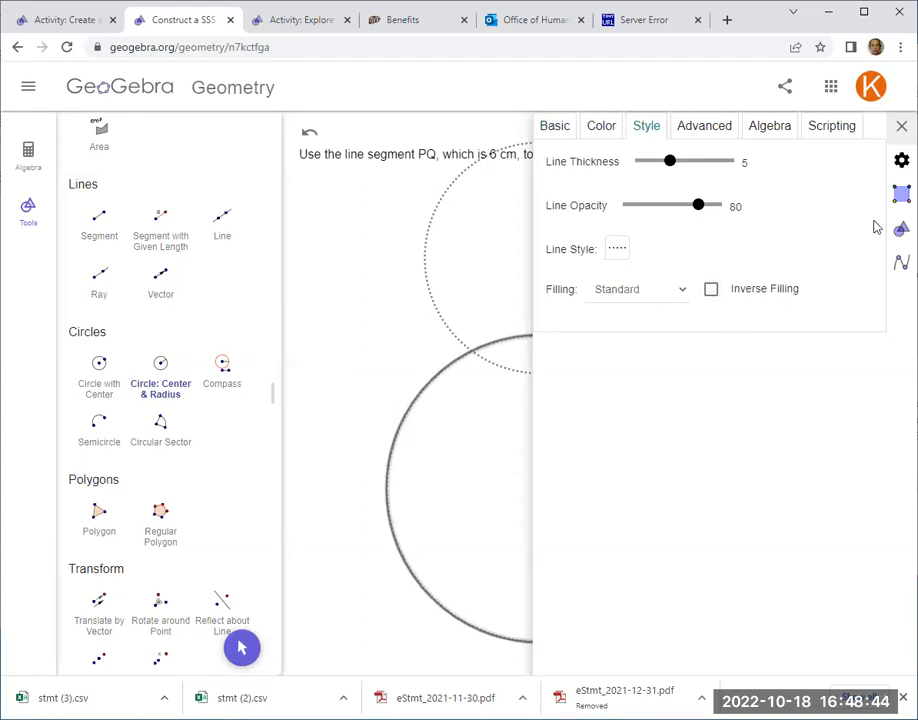
pyautogui.click(900, 126)
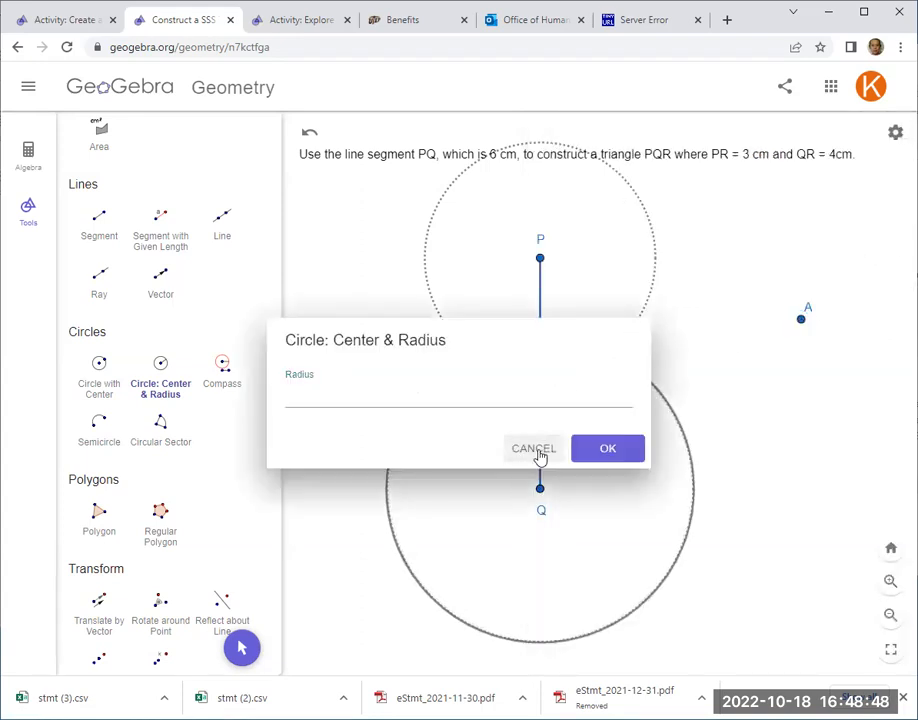
# Step: Cancel a stray radius prompt and undo the accidental extra circle
pyautogui.click(608, 448)
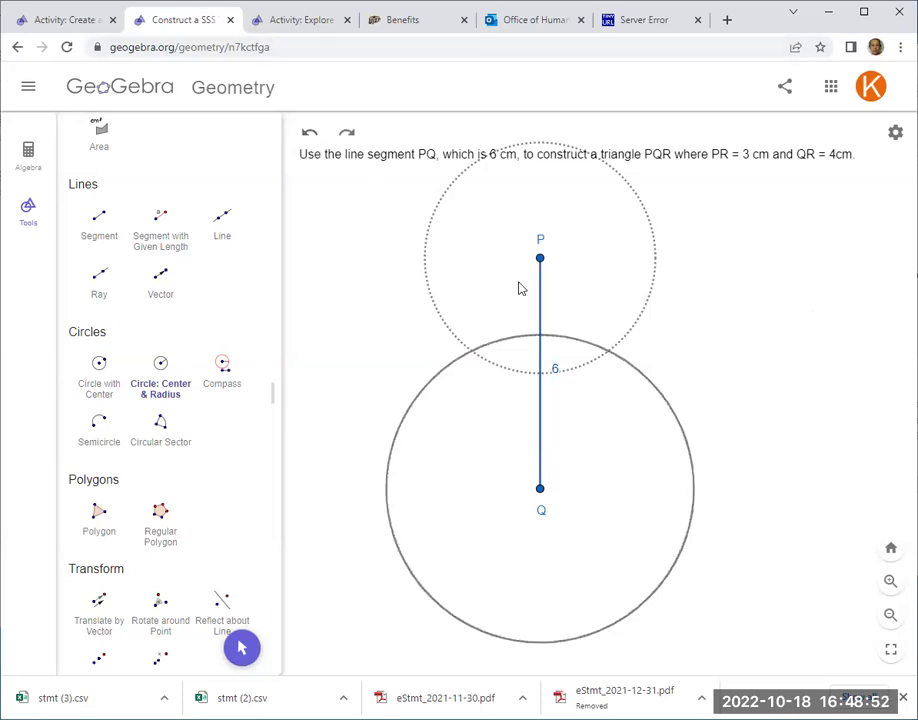
pyautogui.click(644, 380)
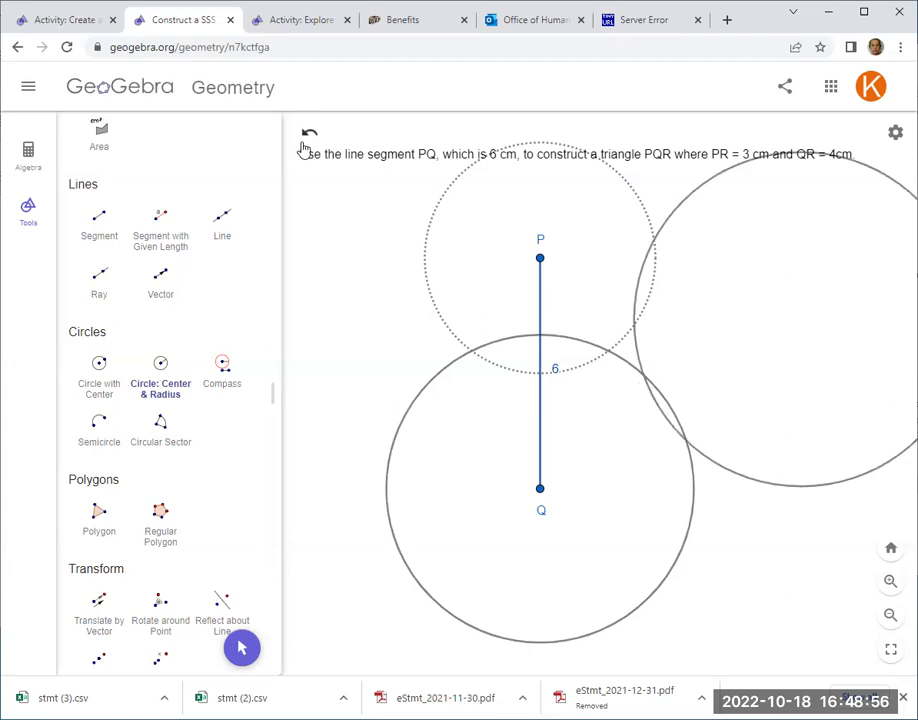
pyautogui.click(308, 132)
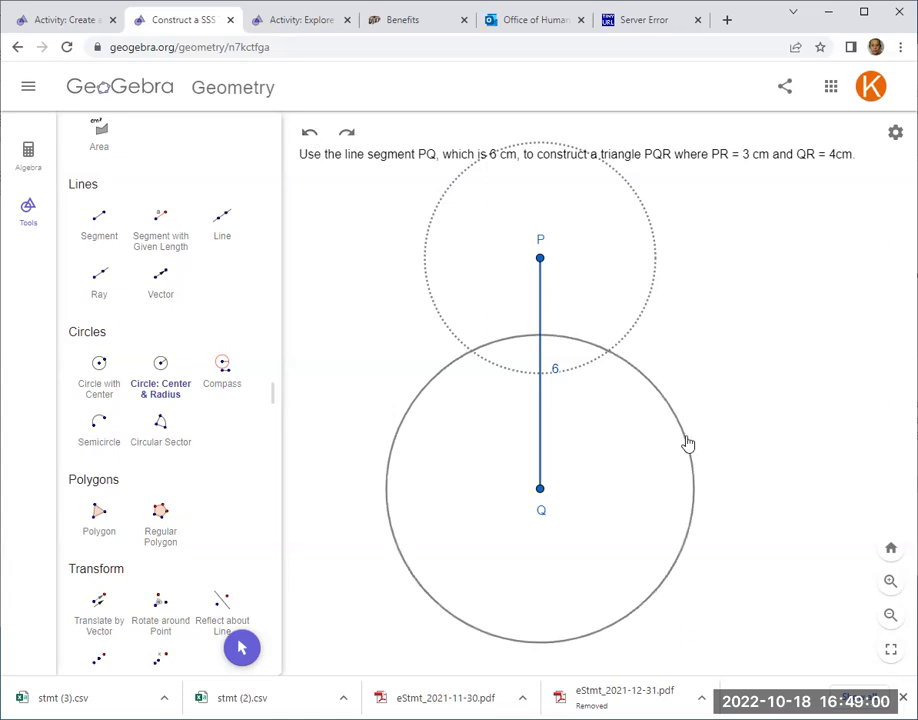
# Step: Reapply the dotted line style to the circle around Q
pyautogui.rightClick(688, 444)
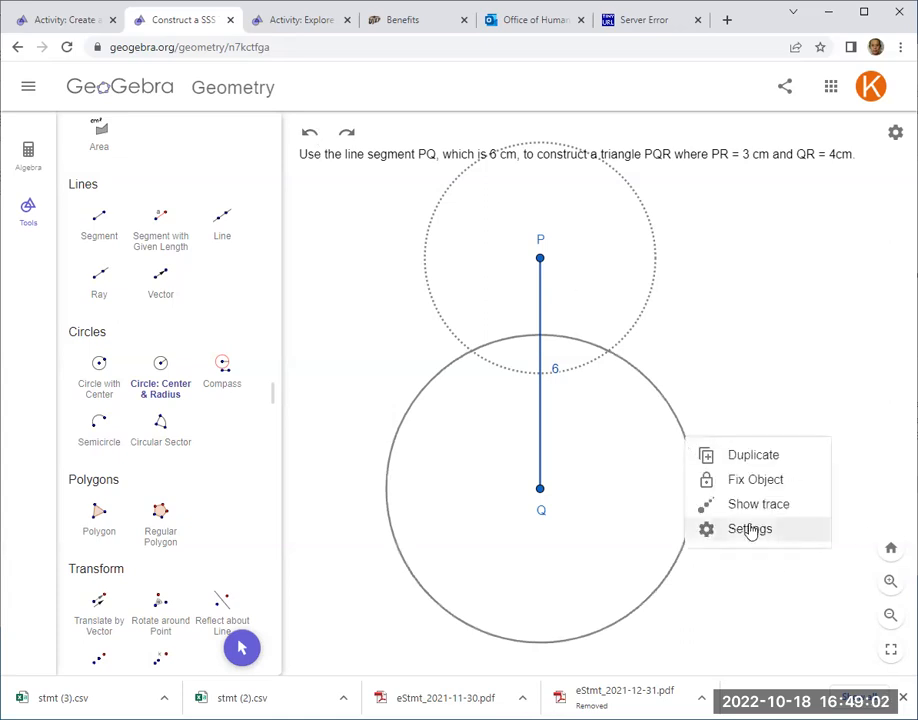
pyautogui.click(750, 528)
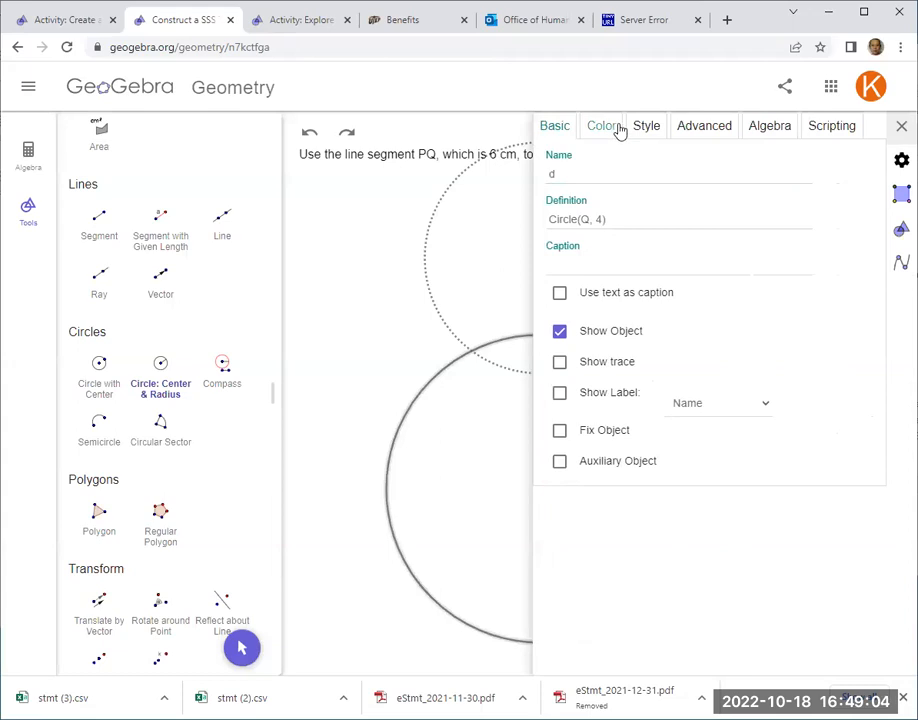
pyautogui.click(646, 124)
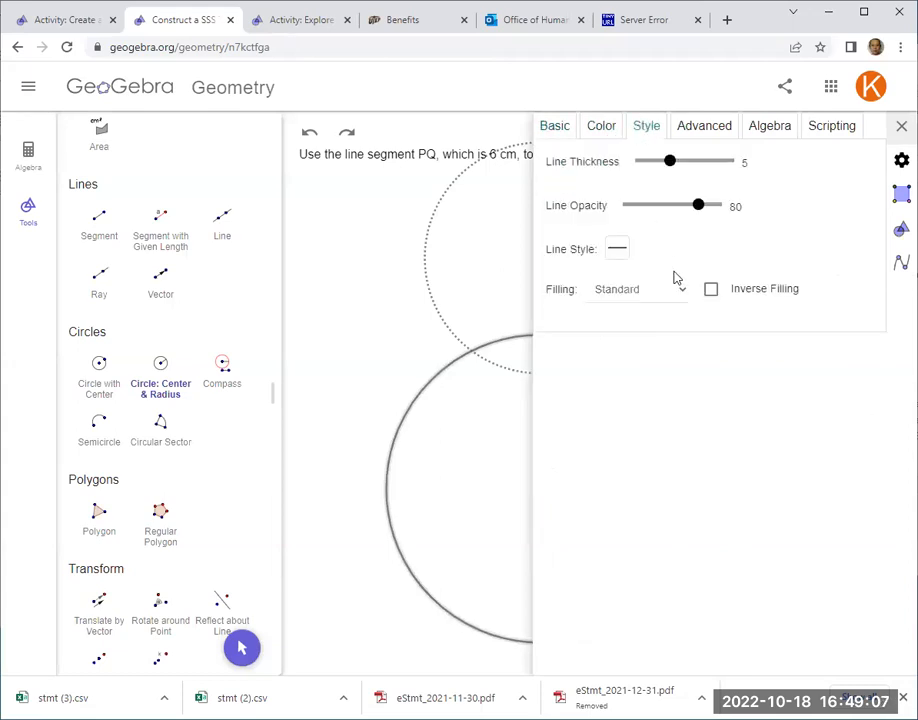
pyautogui.click(616, 248)
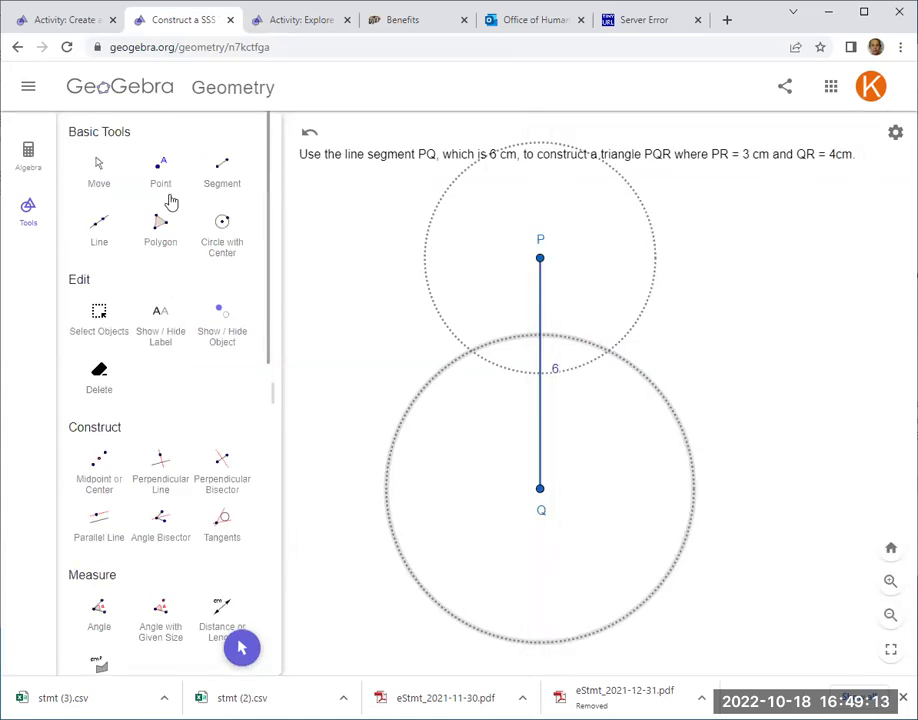
# Step: Place point A at the right-hand intersection of the circles around P and Q
pyautogui.click(100, 164)
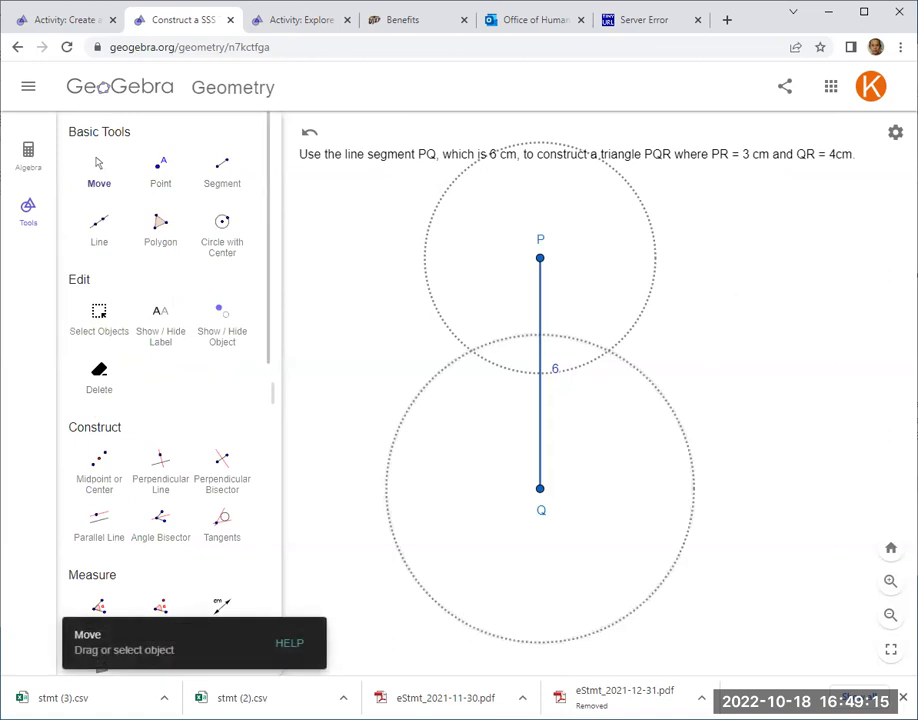
pyautogui.moveTo(676, 590)
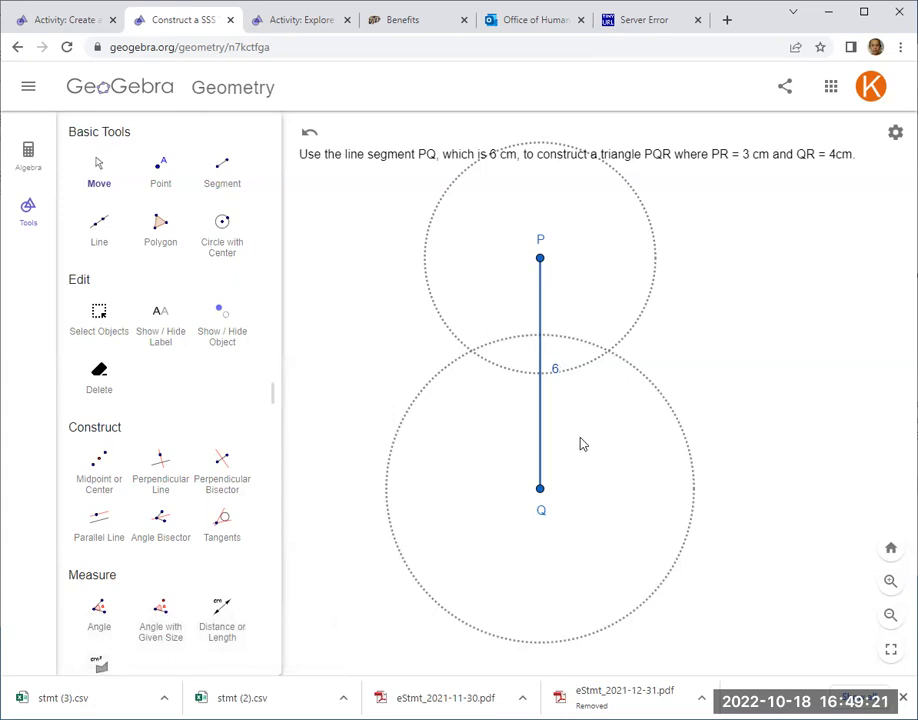
pyautogui.moveTo(784, 524)
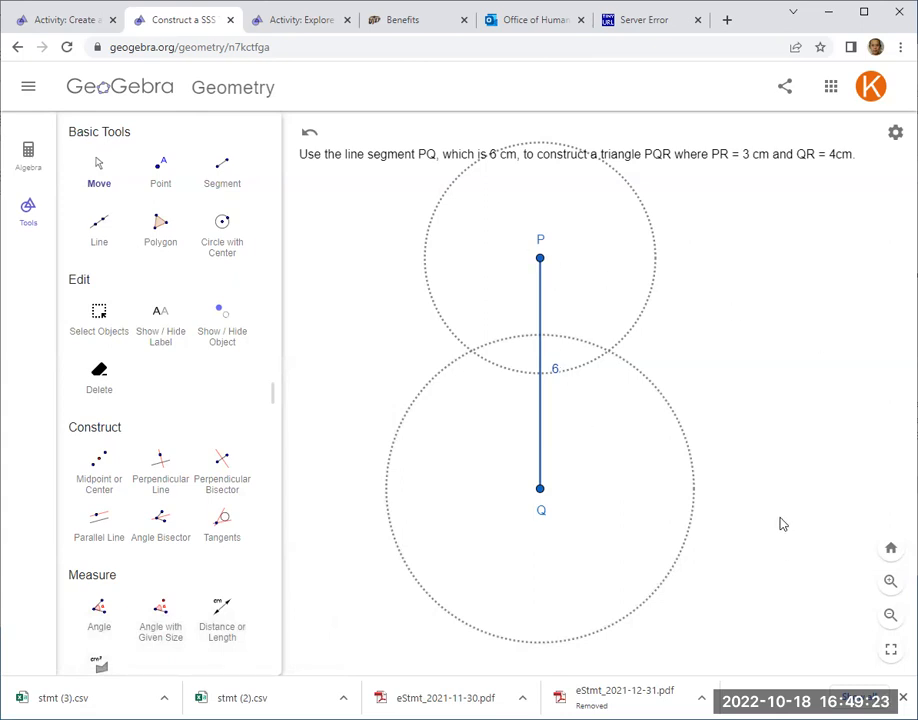
pyautogui.moveTo(796, 580)
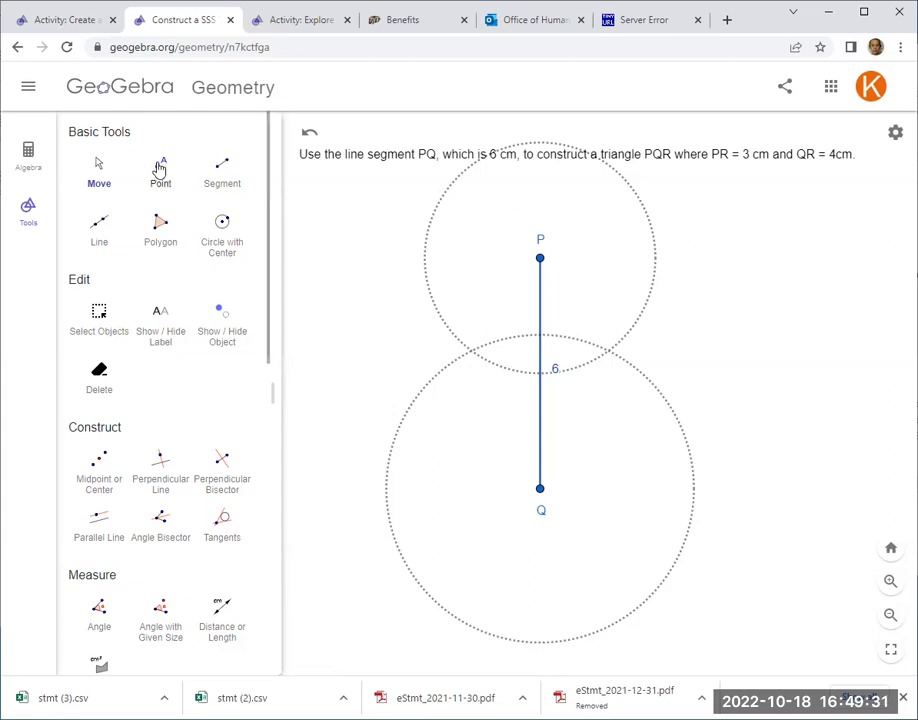
pyautogui.click(160, 170)
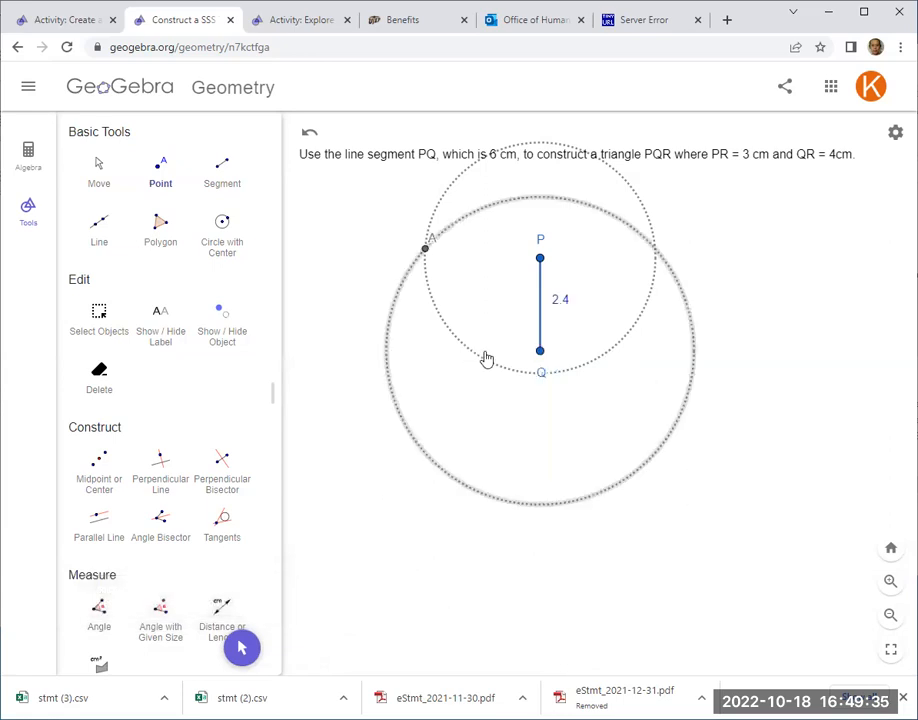
pyautogui.click(308, 132)
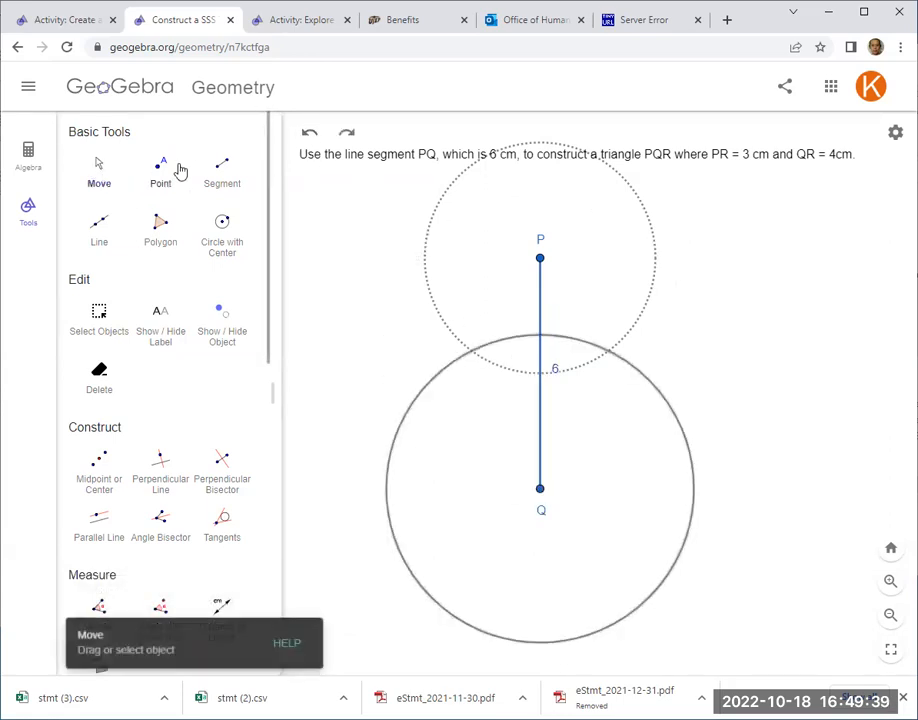
pyautogui.click(160, 164)
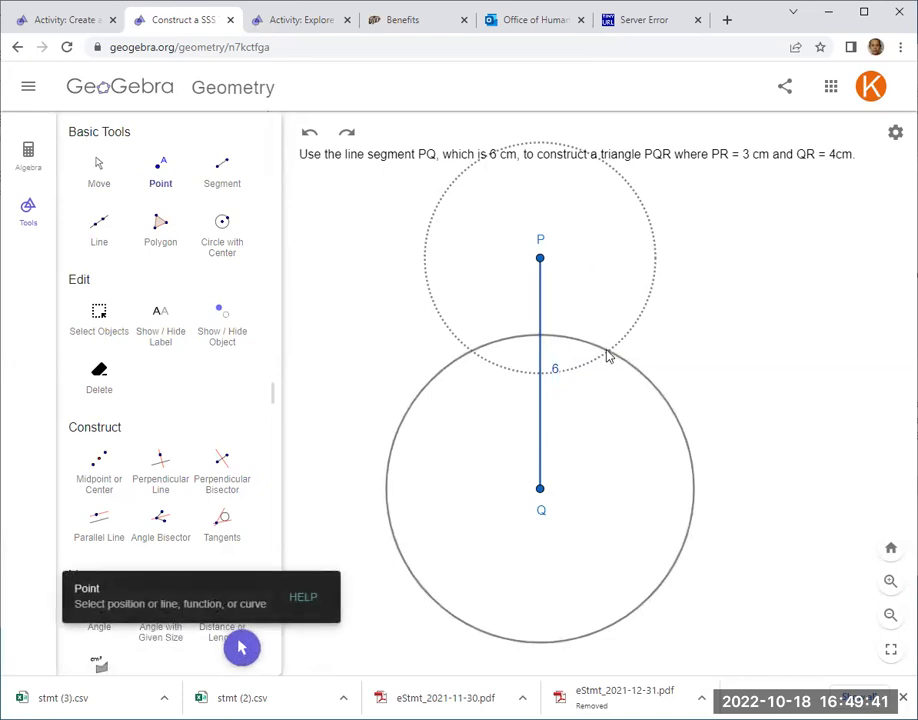
pyautogui.click(610, 350)
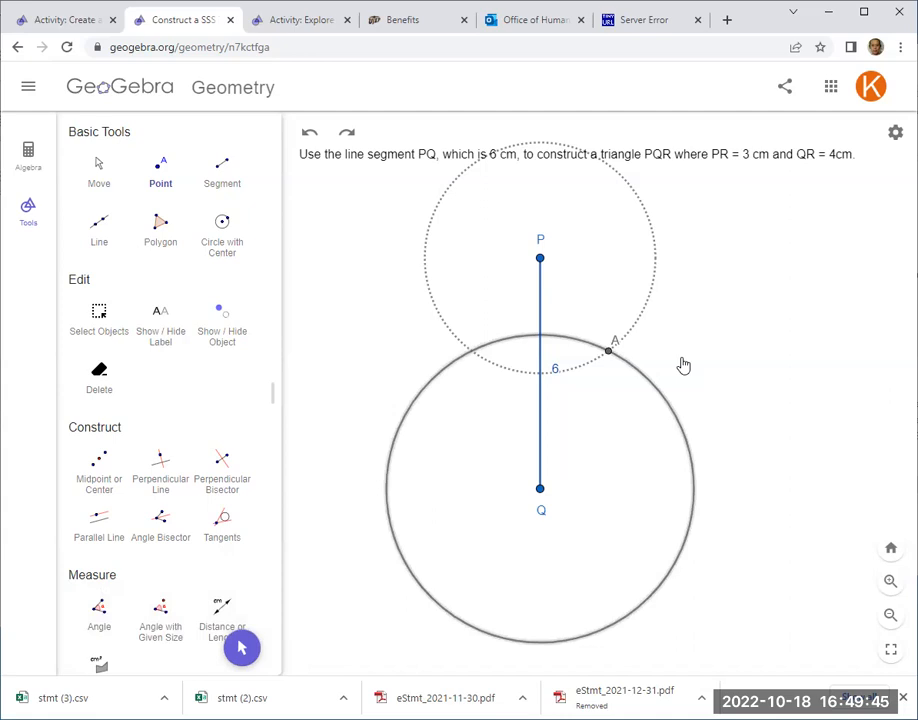
pyautogui.moveTo(616, 348)
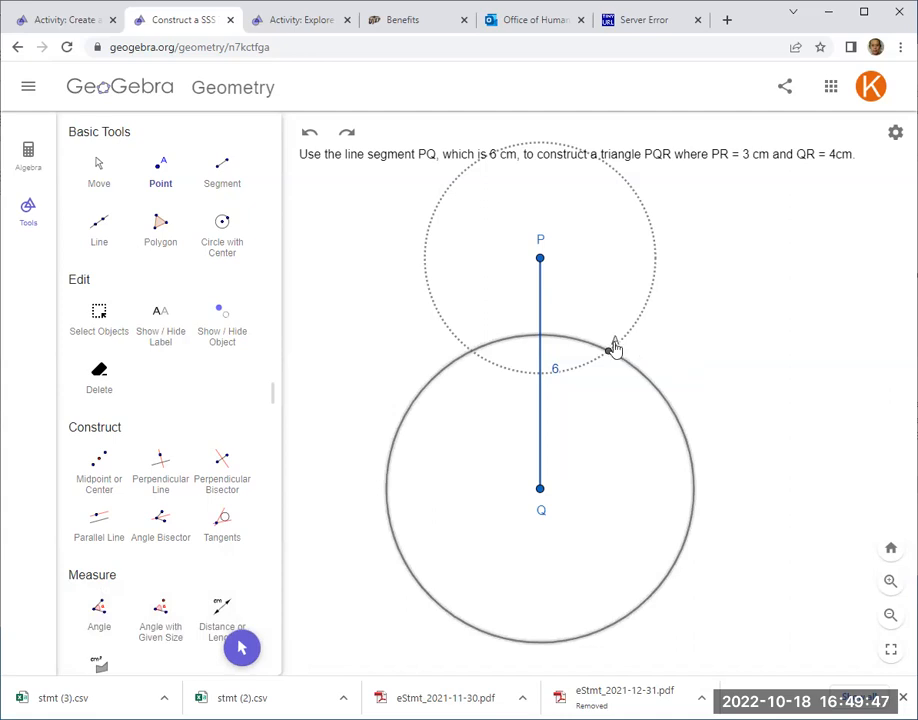
# Step: Attempt to rename intersection point A to R via its right-click settings
pyautogui.rightClick(610, 350)
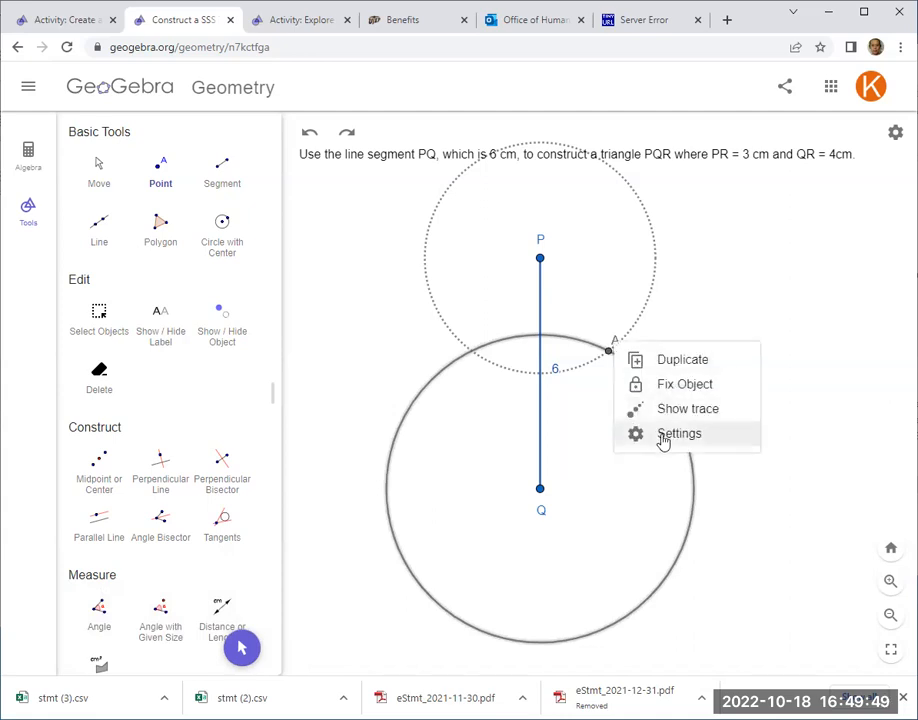
pyautogui.click(678, 432)
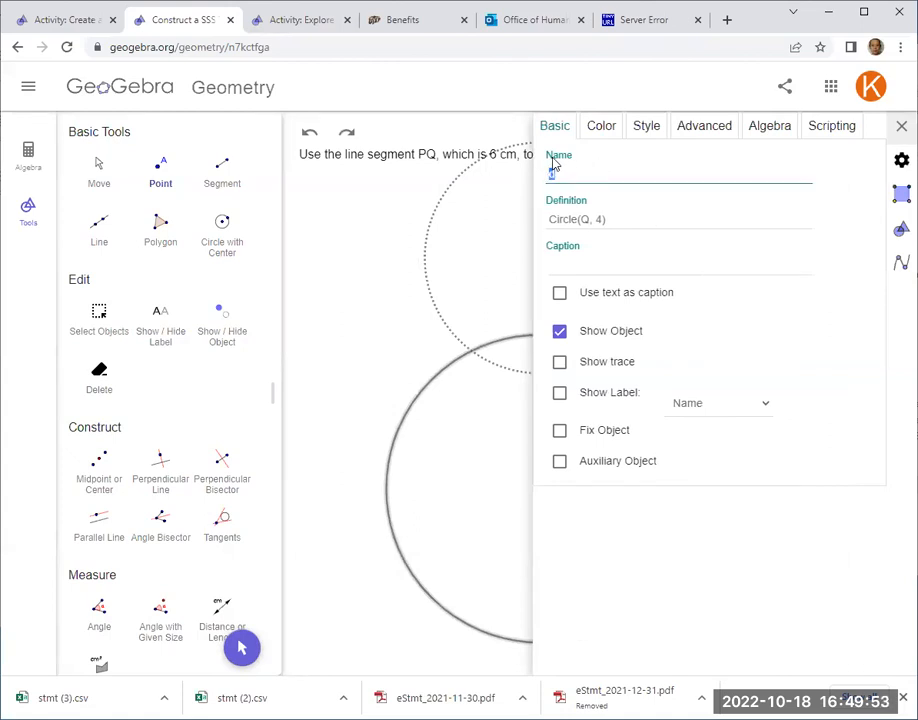
pyautogui.write('R')
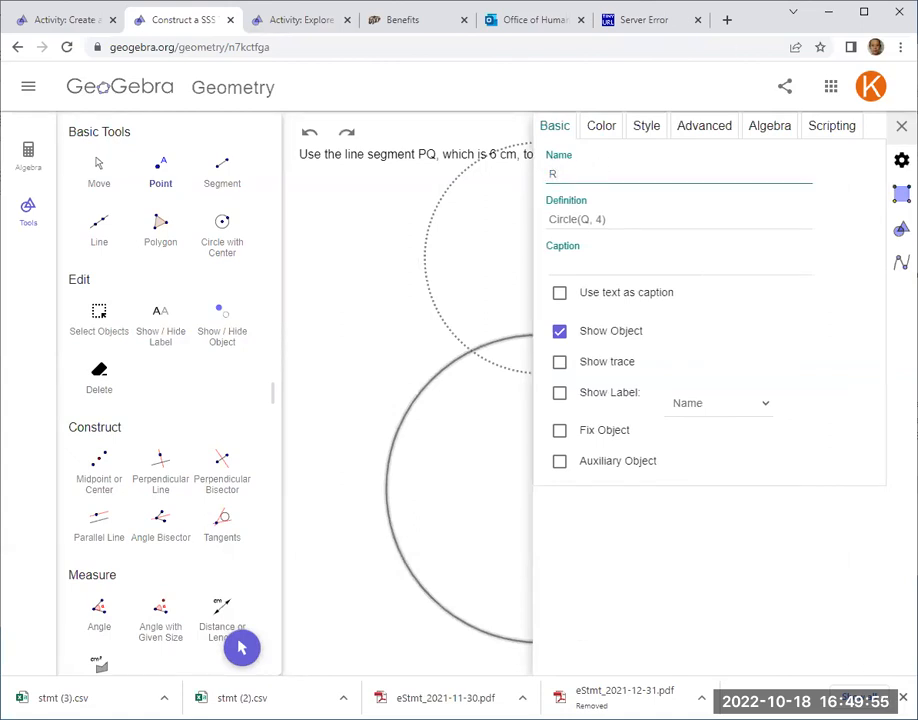
pyautogui.click(900, 124)
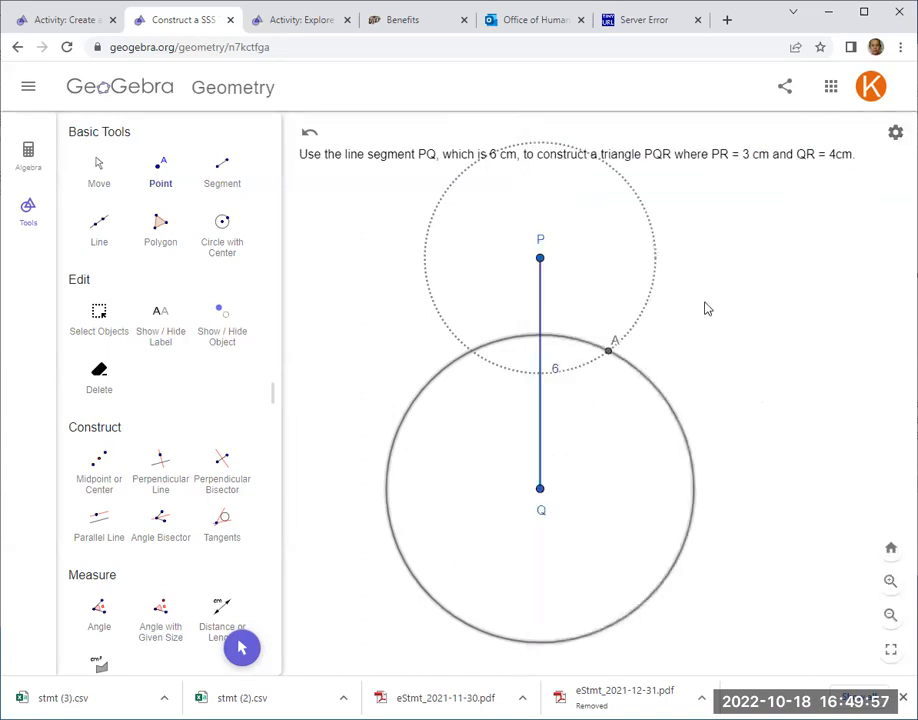
pyautogui.rightClick(608, 348)
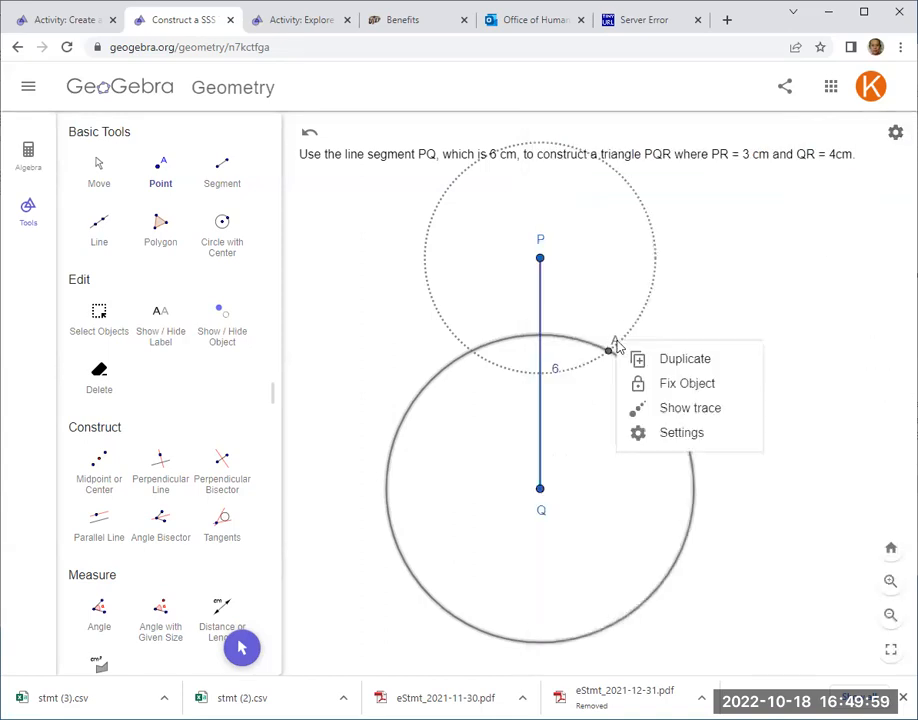
pyautogui.click(680, 432)
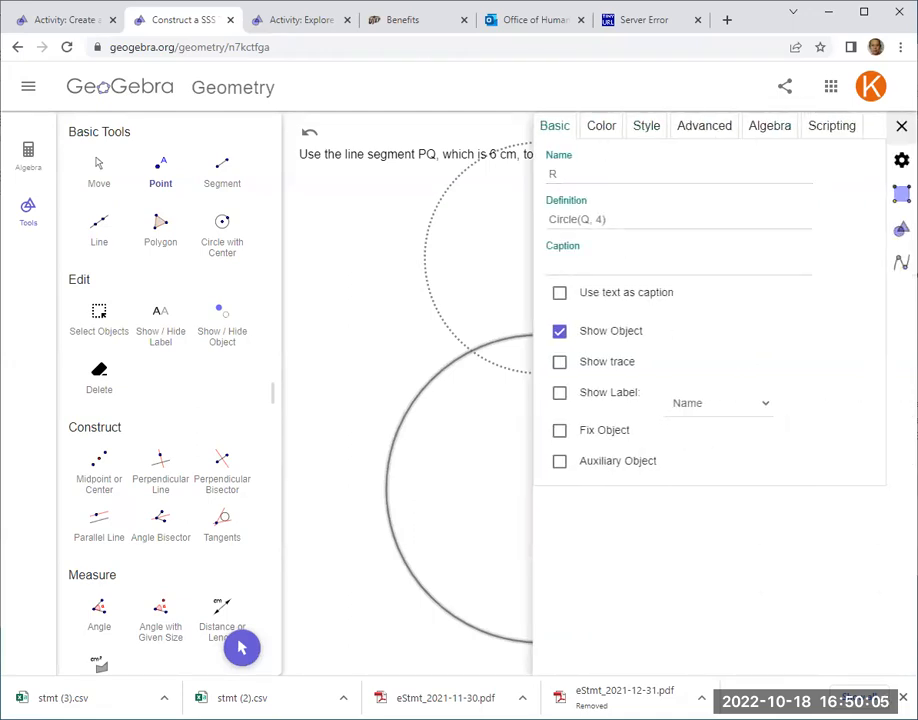
pyautogui.click(900, 126)
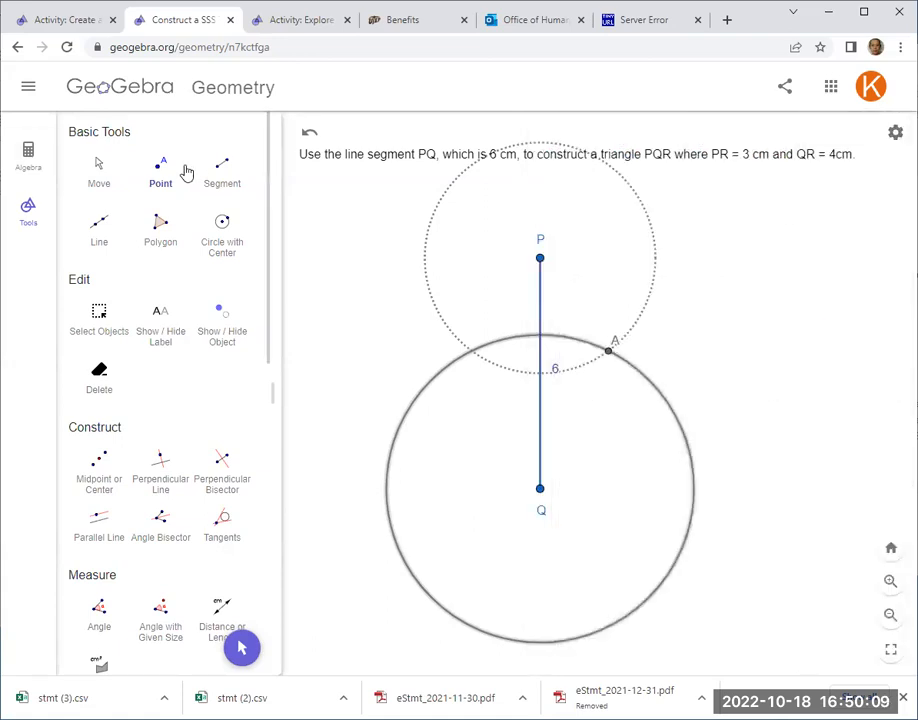
# Step: Rename the intersection point to R through the Move tool's ⋮ > Settings panel
pyautogui.click(98, 164)
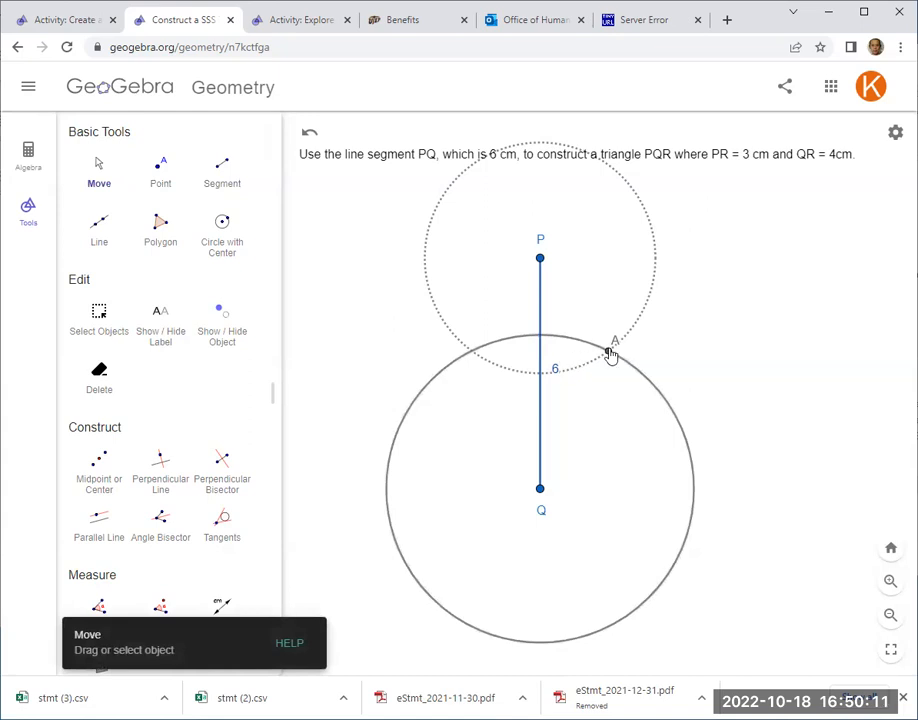
pyautogui.click(612, 348)
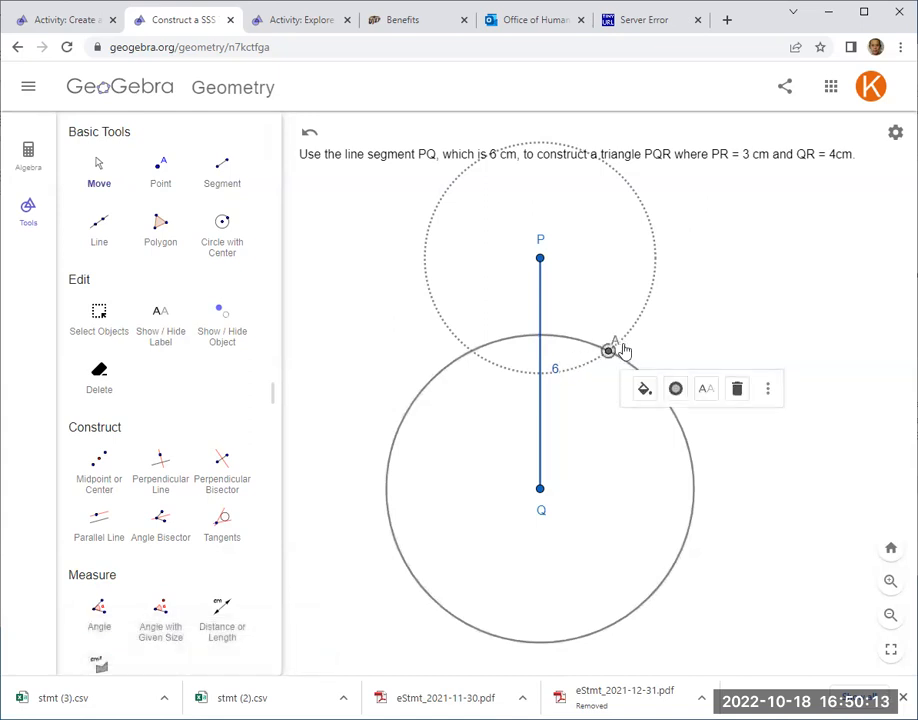
pyautogui.click(768, 388)
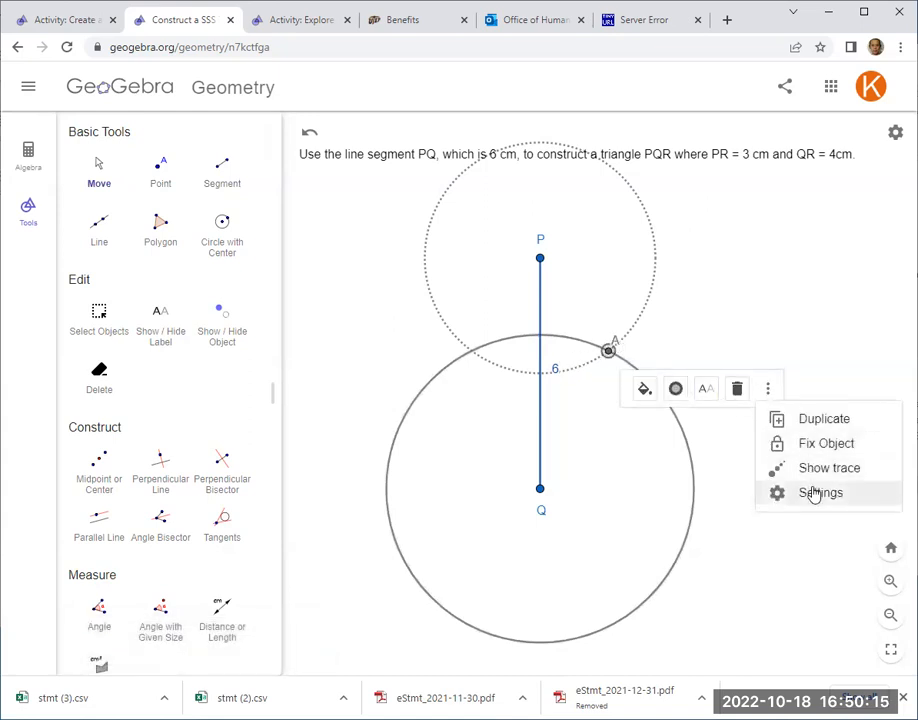
pyautogui.click(820, 492)
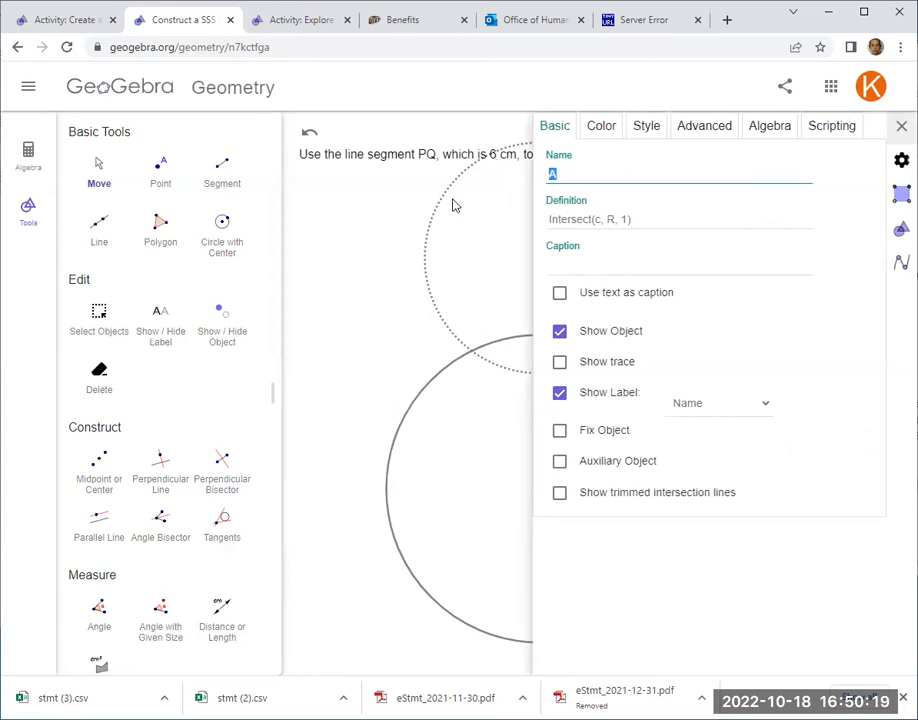
pyautogui.write('R')
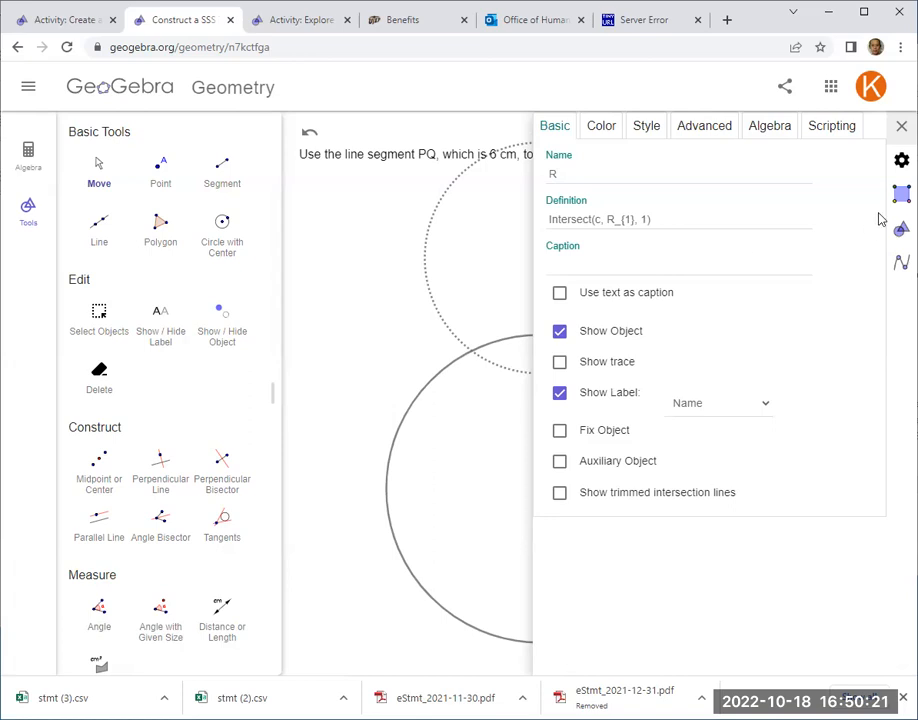
pyautogui.click(900, 126)
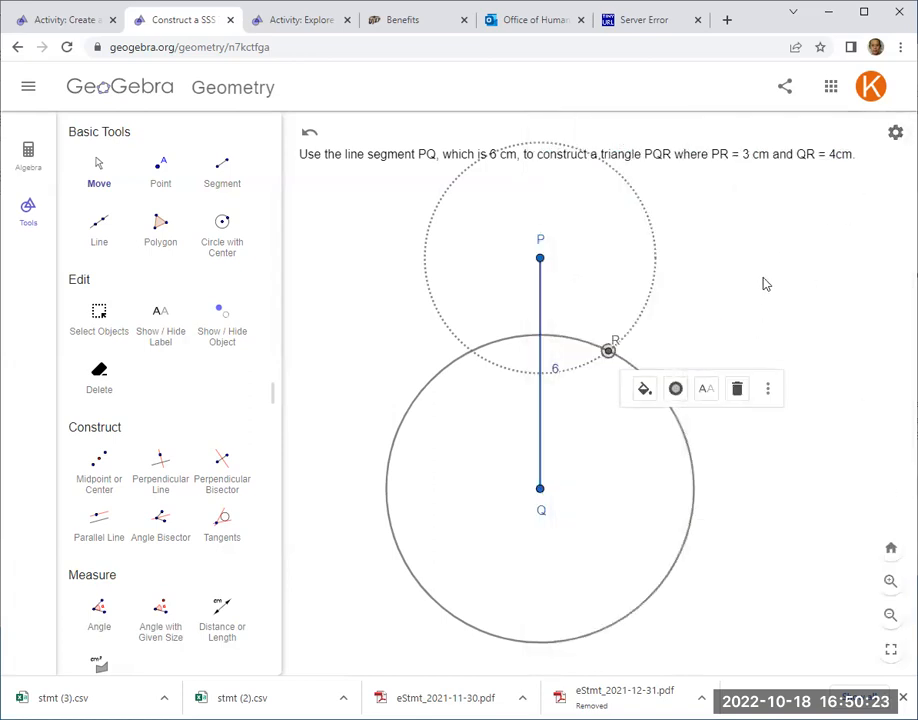
pyautogui.moveTo(198, 76)
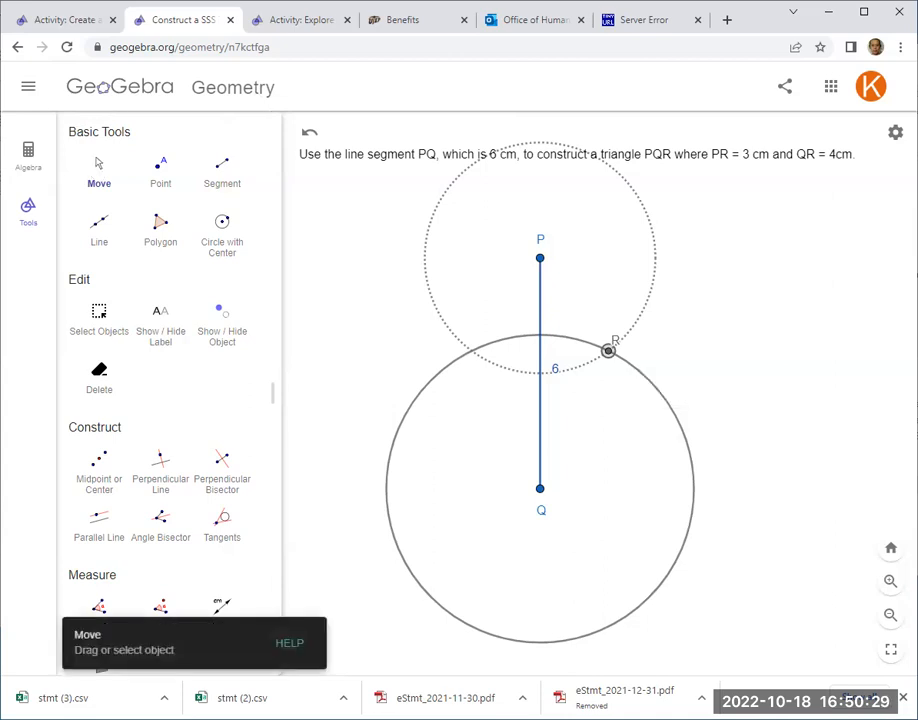
# Step: Draw segments PR and RQ with the Segment tool to complete triangle PQR
pyautogui.scroll(-3)
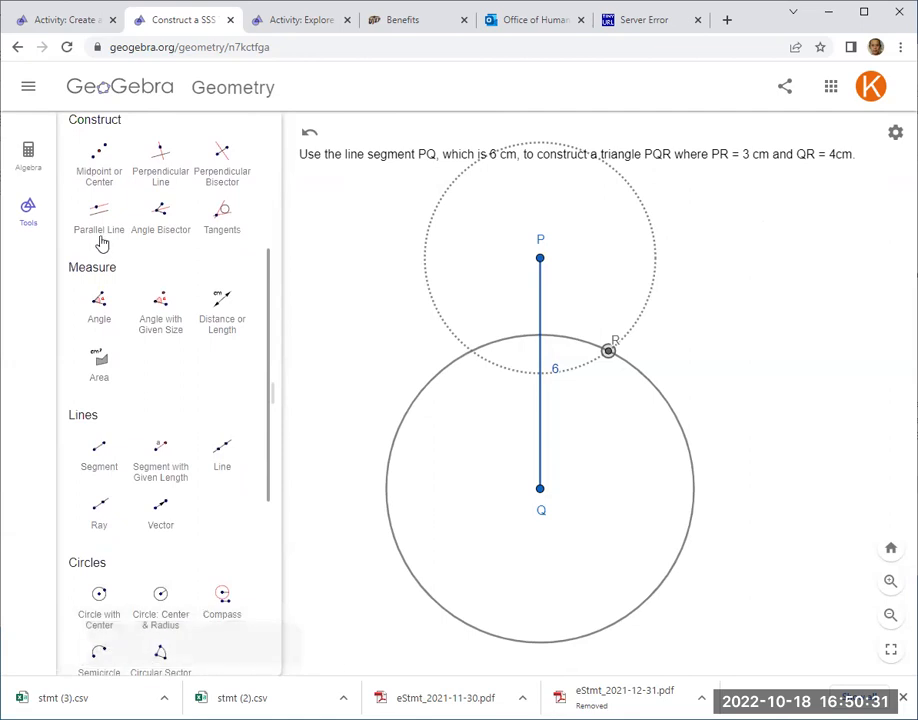
pyautogui.click(100, 452)
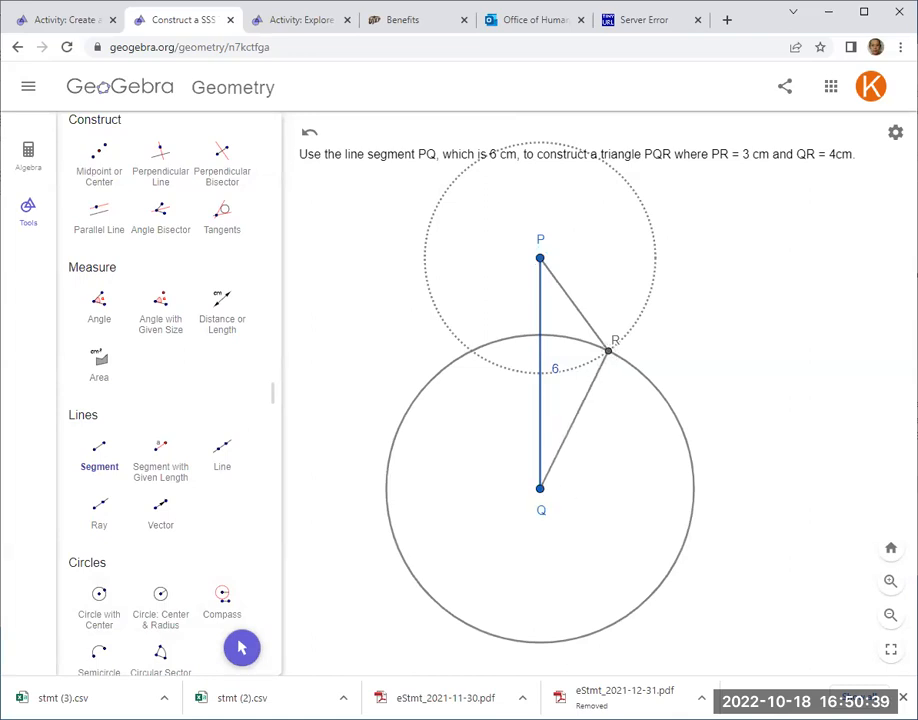
pyautogui.moveTo(576, 292)
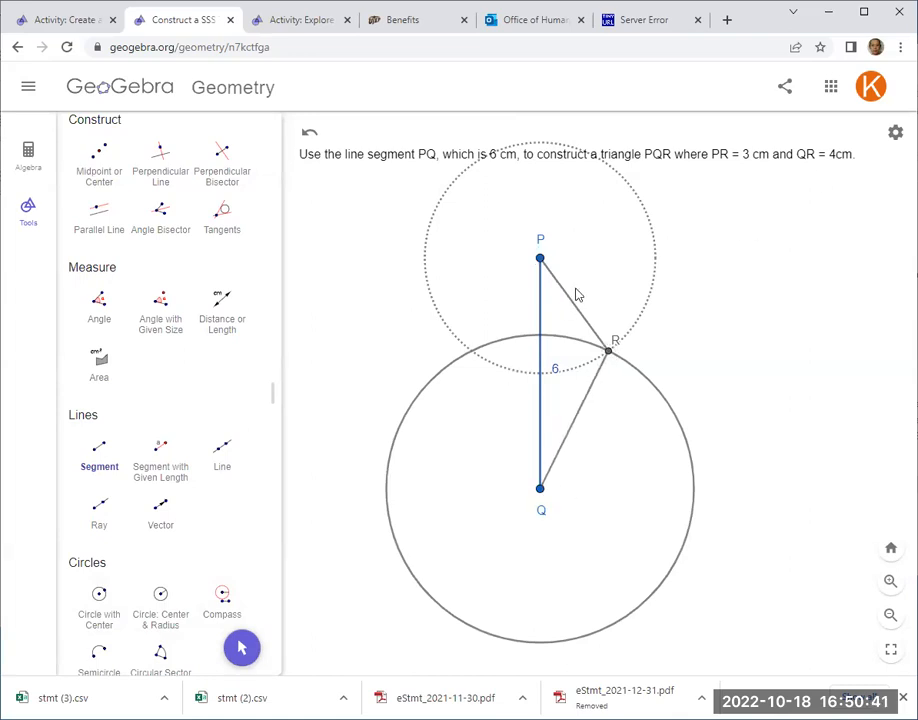
# Step: Show side PR's label as its value 3
pyautogui.rightClick(576, 294)
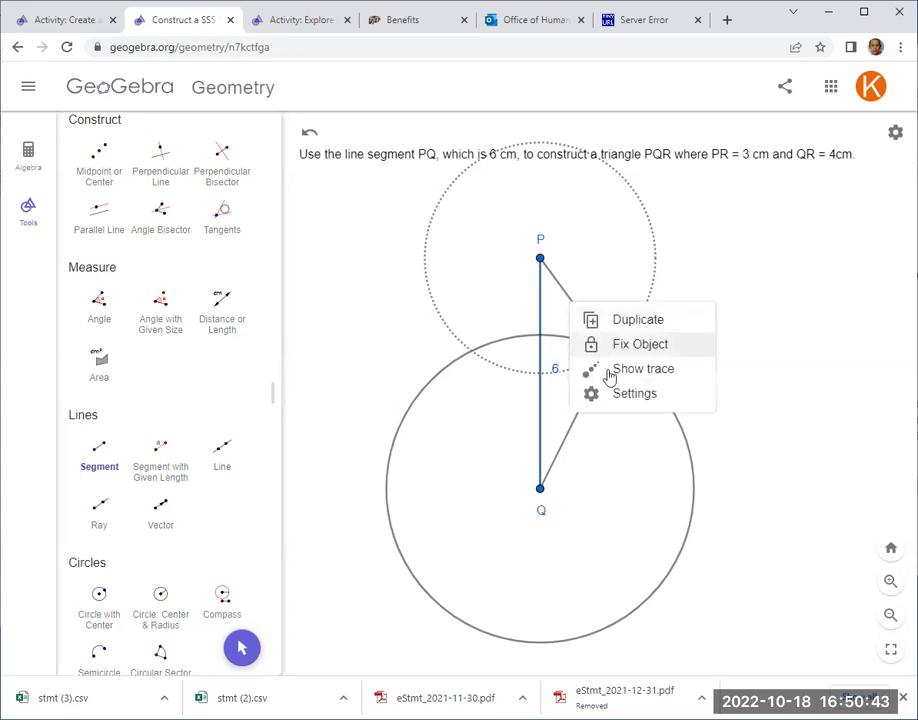
pyautogui.click(634, 392)
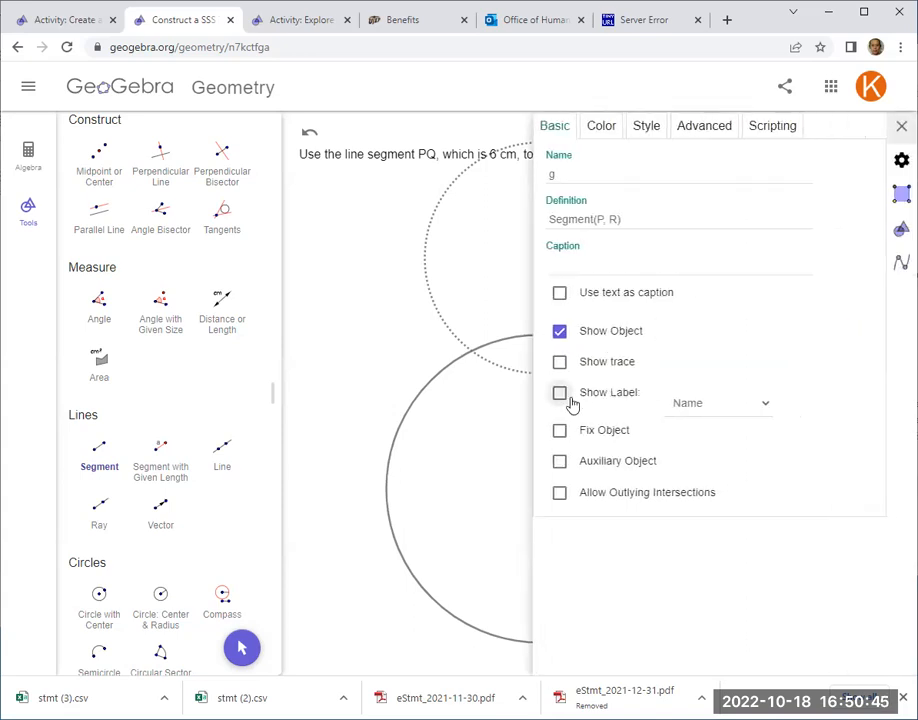
pyautogui.click(560, 392)
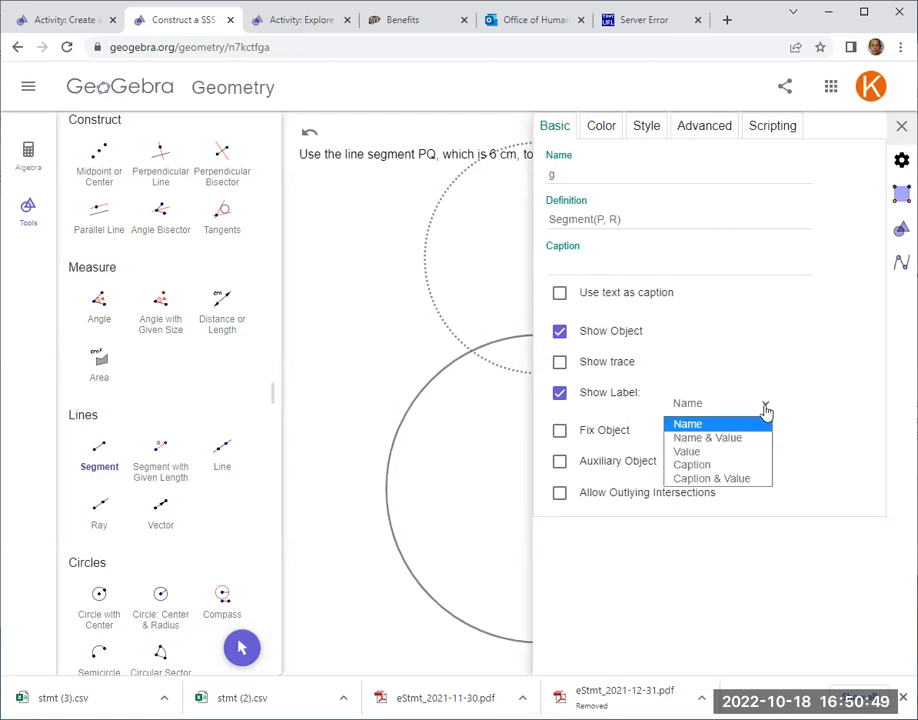
pyautogui.click(688, 452)
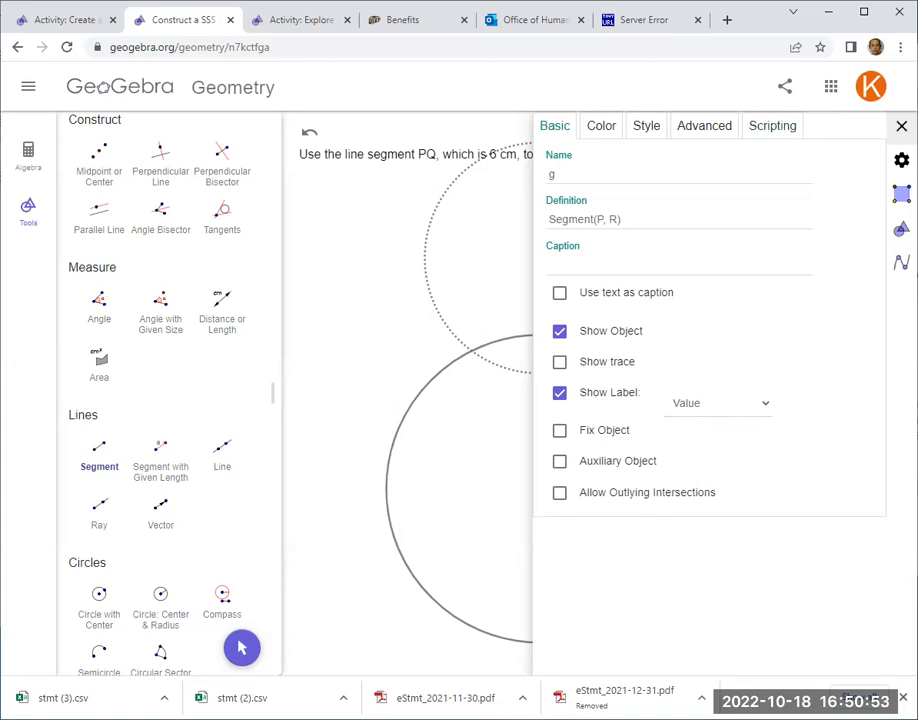
pyautogui.click(900, 124)
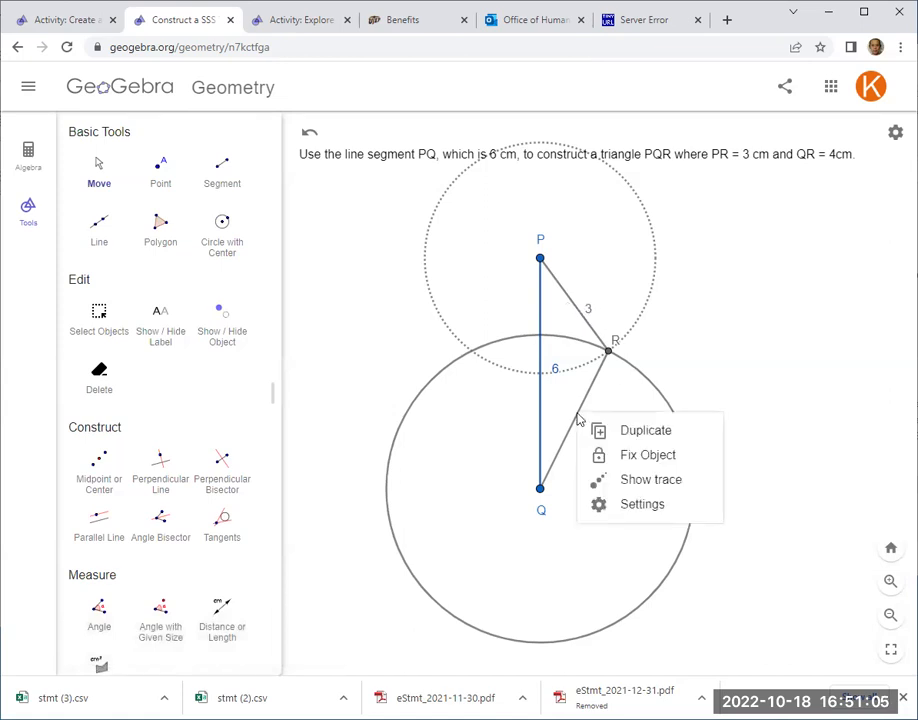
# Step: Show side QR's label as its value 4 and mark point A at the circles' left intersection
pyautogui.click(642, 504)
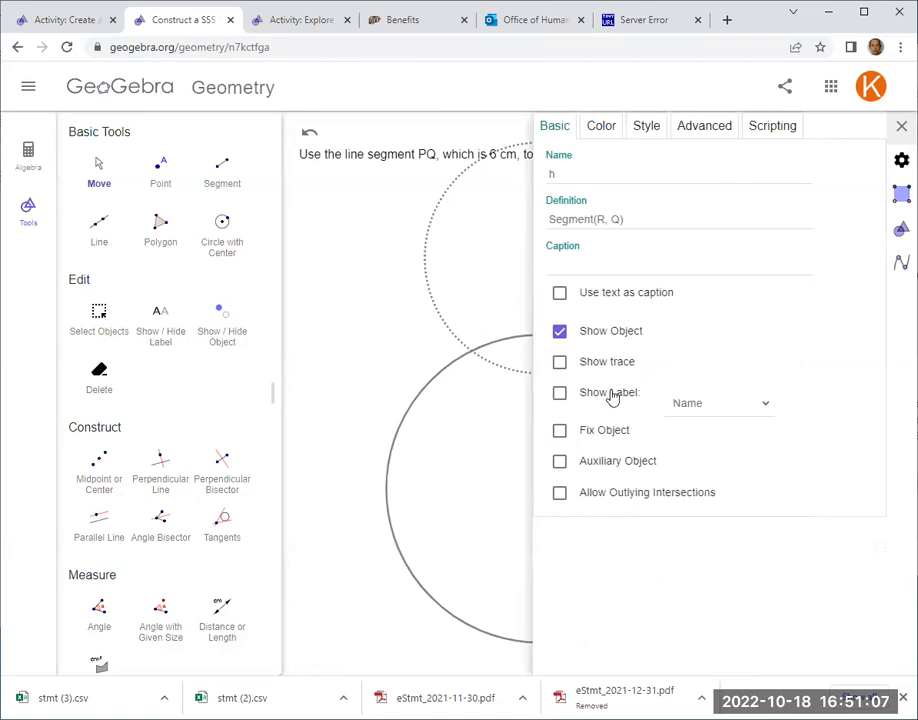
pyautogui.click(560, 392)
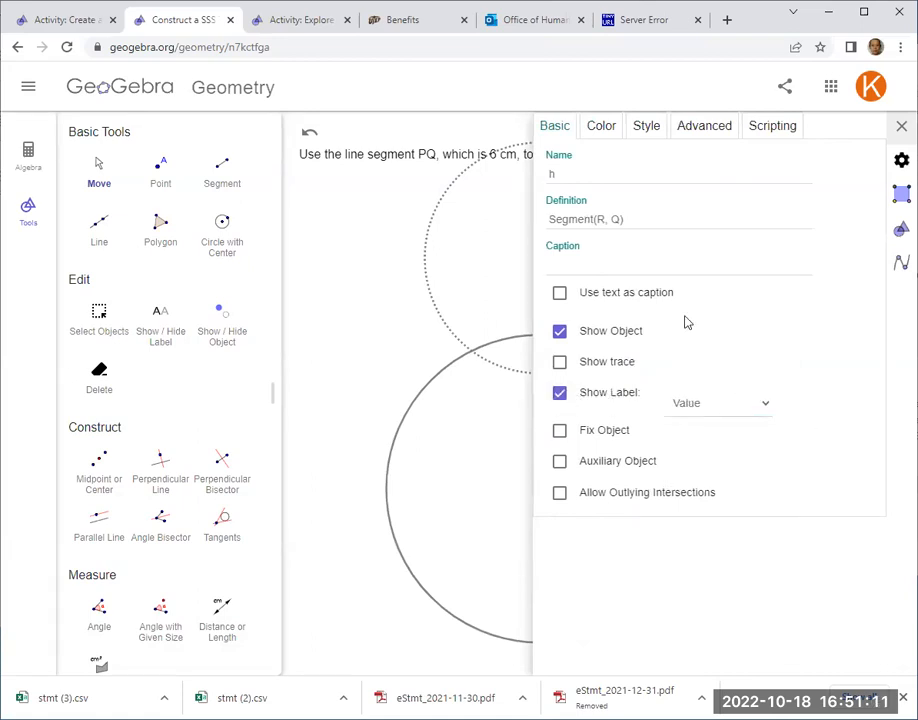
pyautogui.click(900, 124)
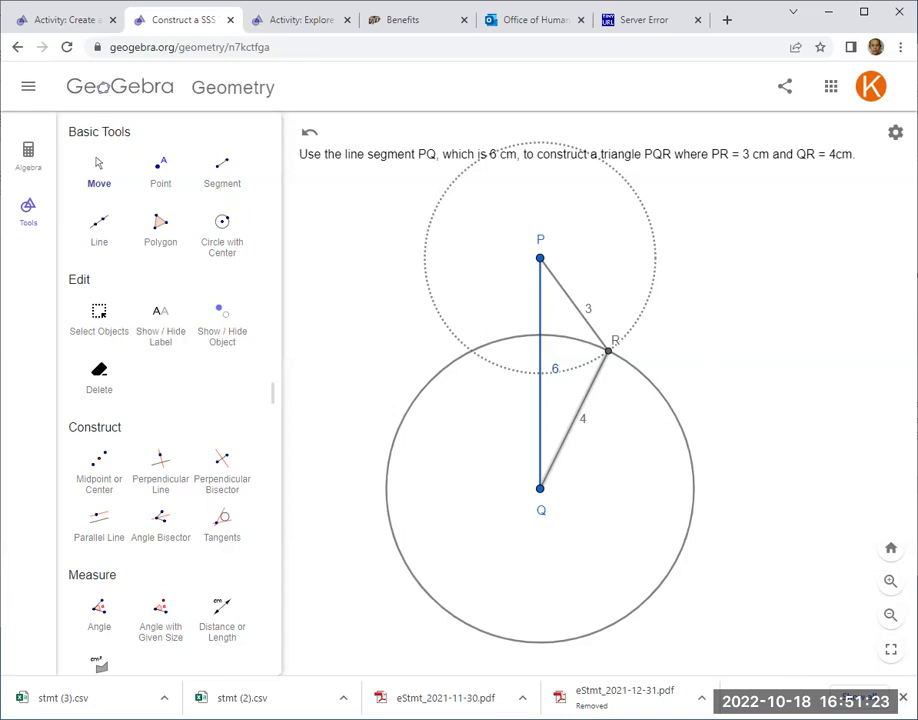
pyautogui.click(160, 164)
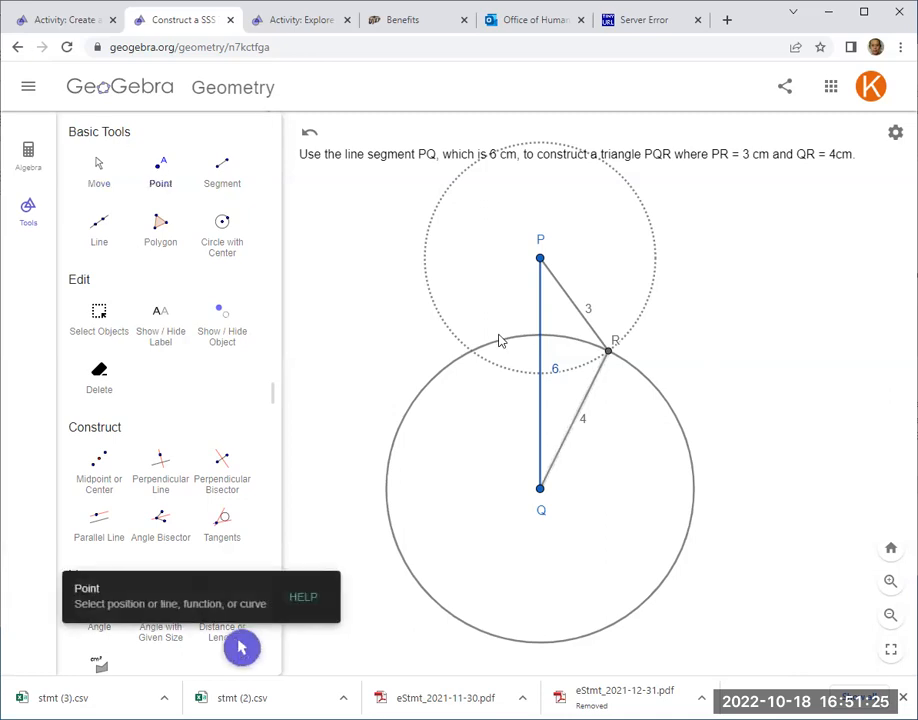
pyautogui.click(470, 352)
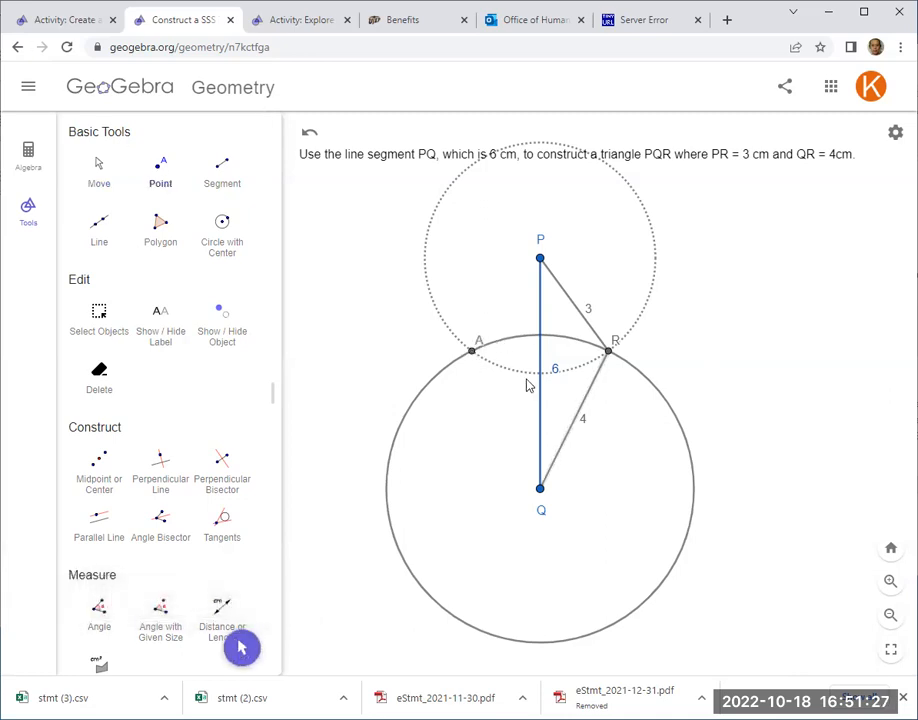